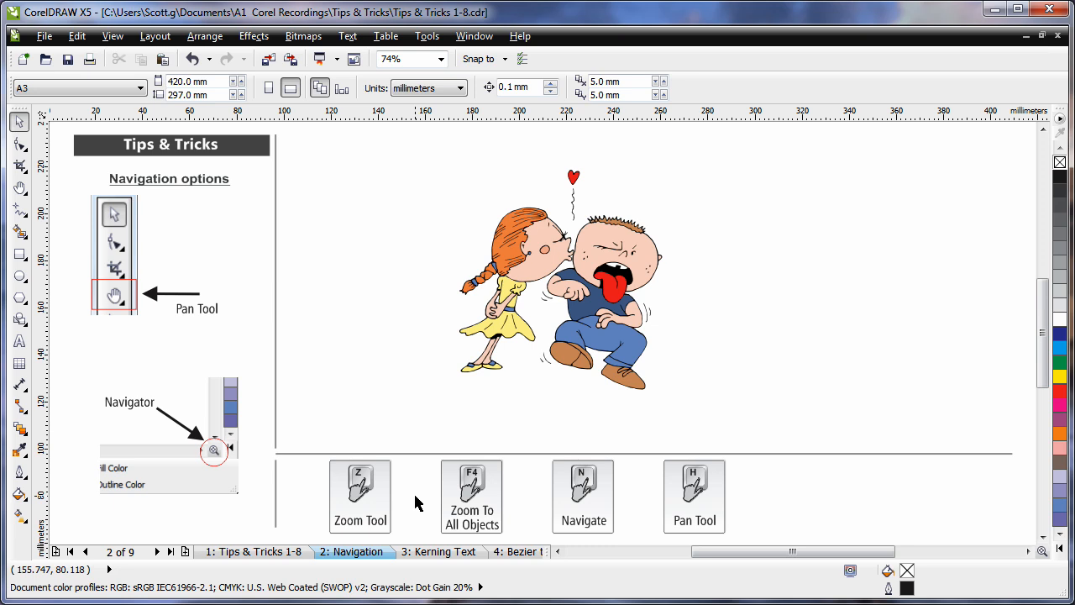
pyautogui.moveTo(430, 424)
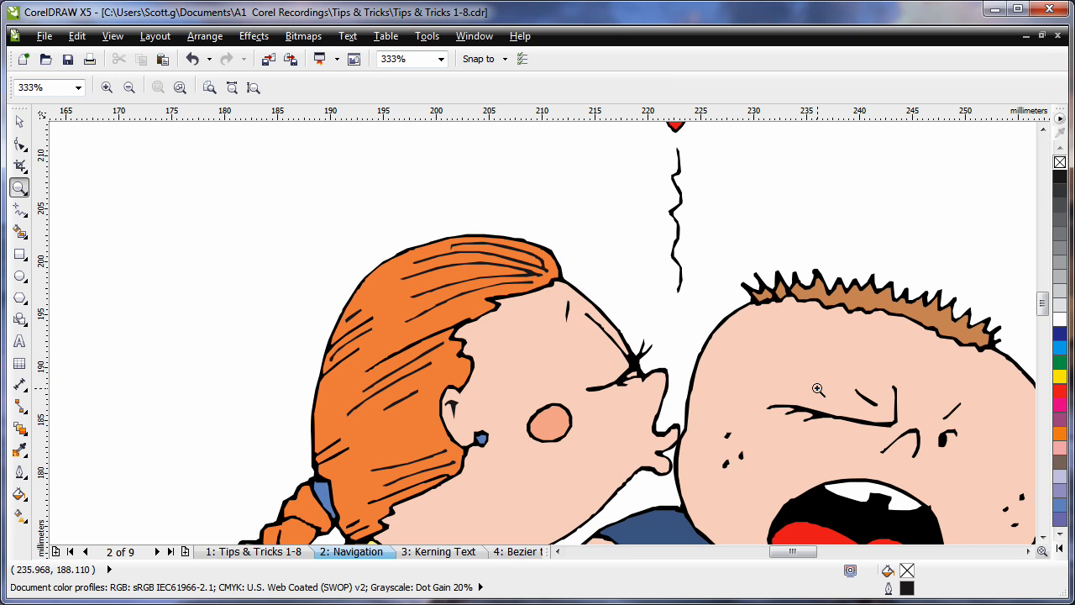
pyautogui.moveTo(832, 401)
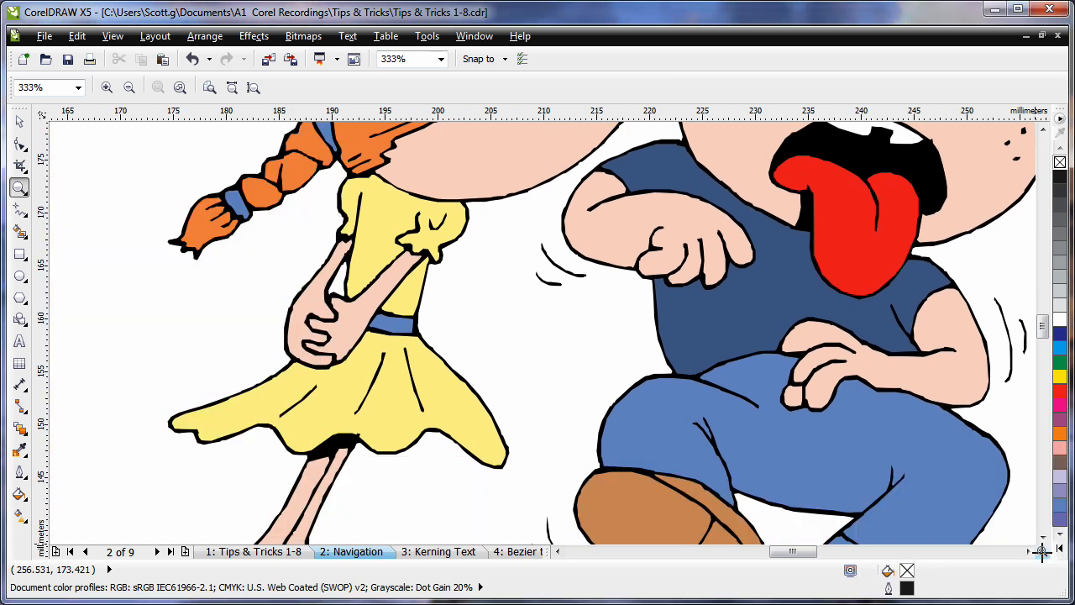
pyautogui.moveTo(779, 443)
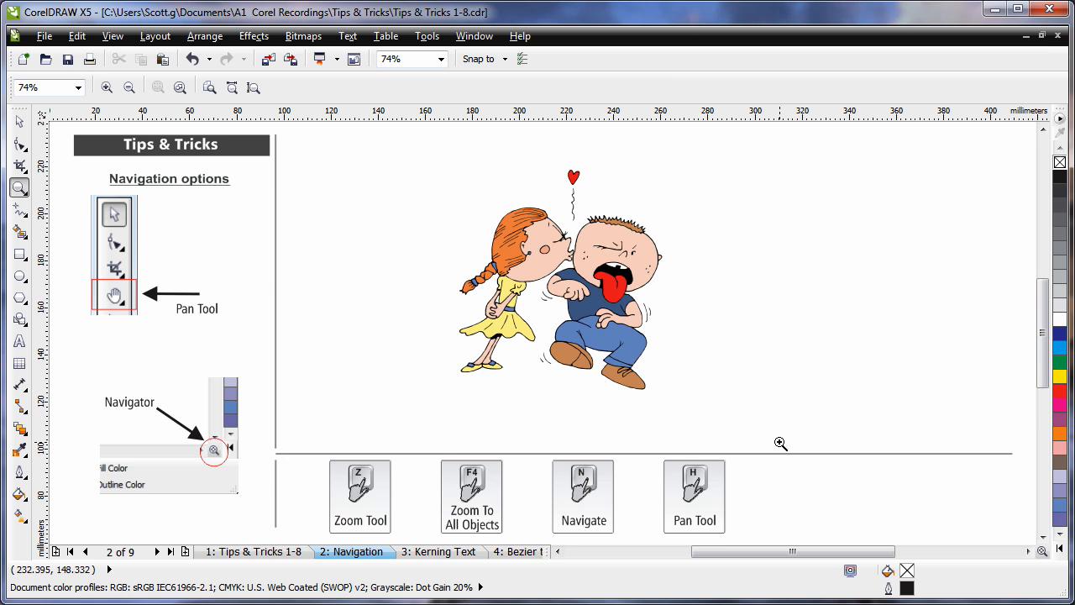
pyautogui.moveTo(697, 393)
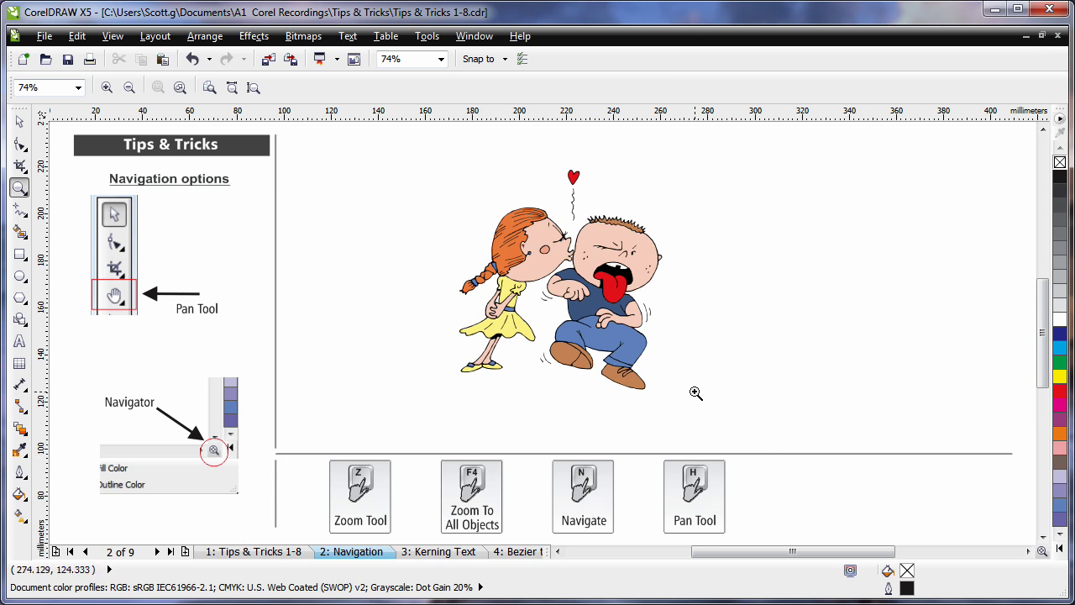
pyautogui.moveTo(605, 439)
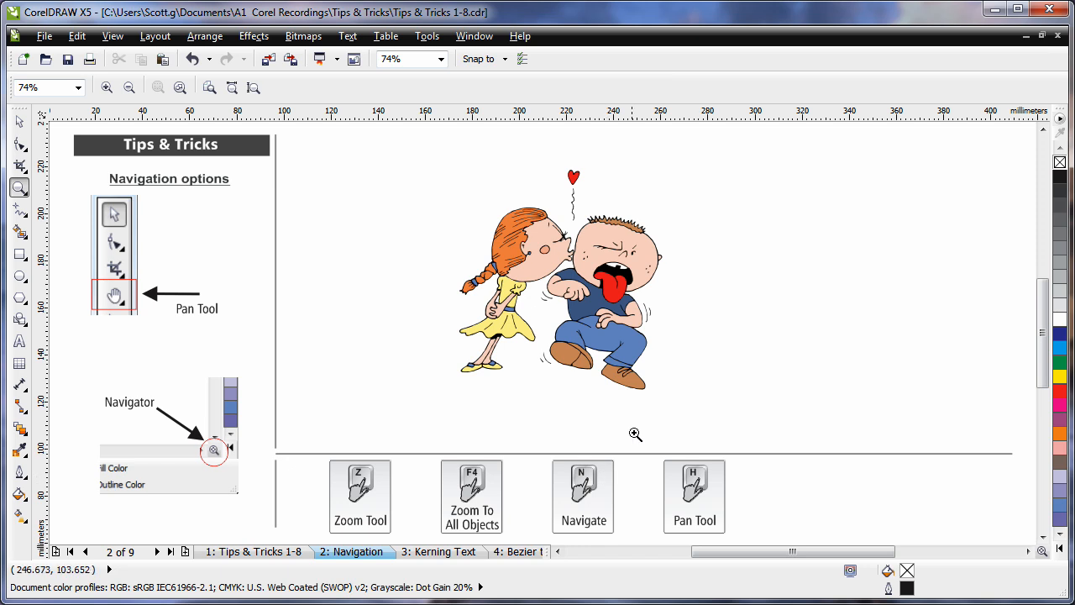
pyautogui.moveTo(526, 240)
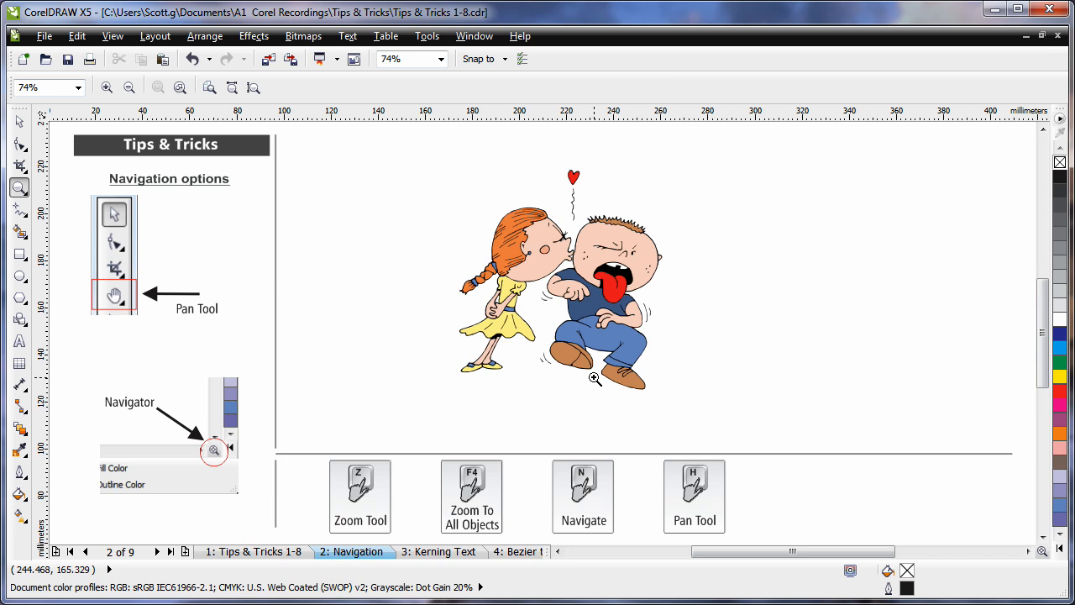
pyautogui.moveTo(722, 479)
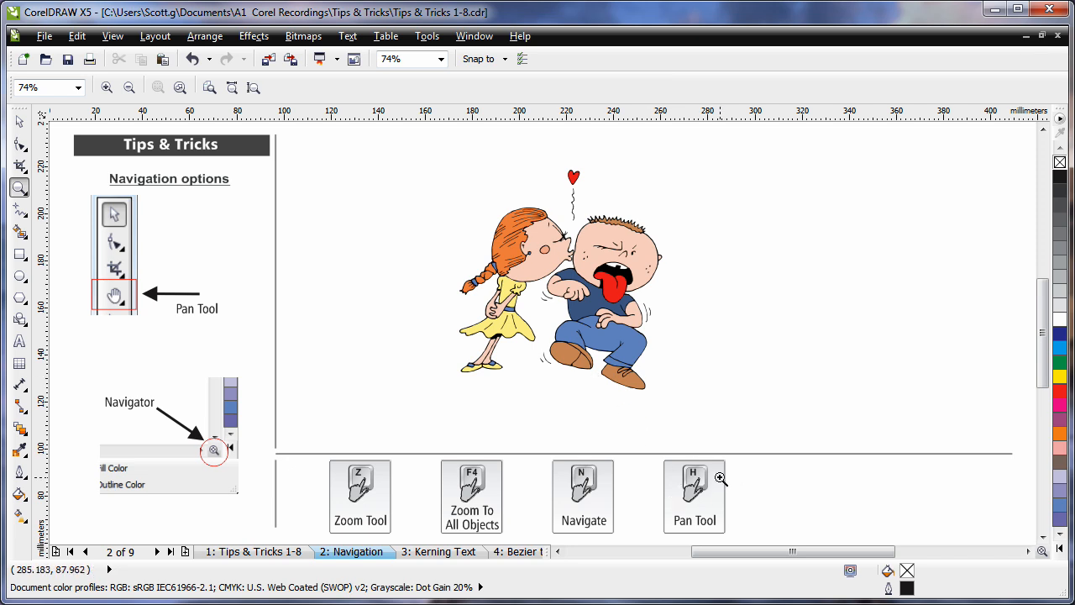
pyautogui.moveTo(666, 424)
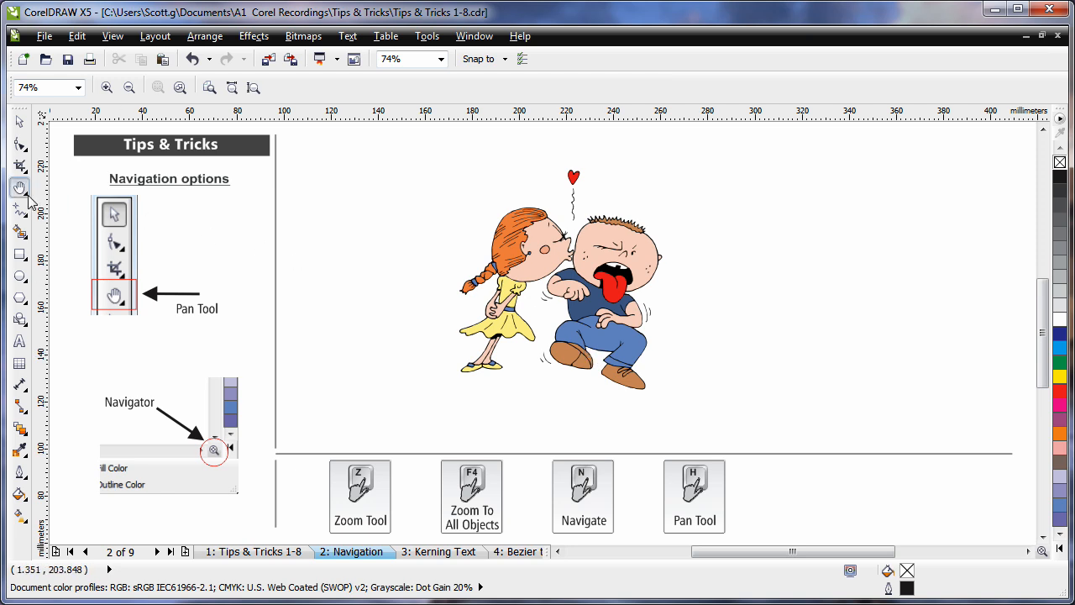
# Pan the Navigation page view slightly across the window with the Pan tool.
pyautogui.click(23, 184)
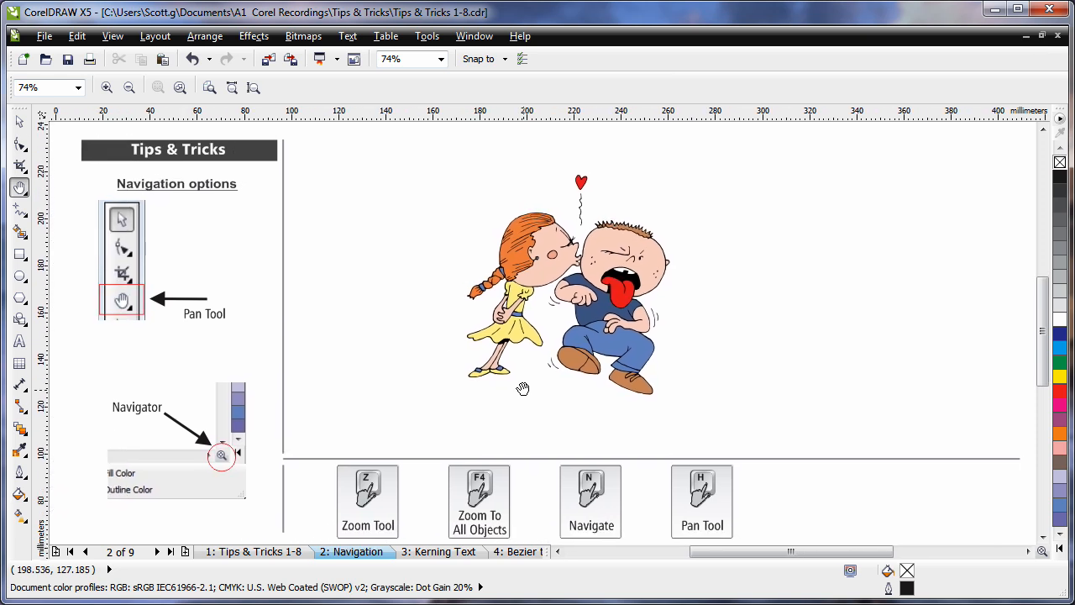
pyautogui.click(439, 551)
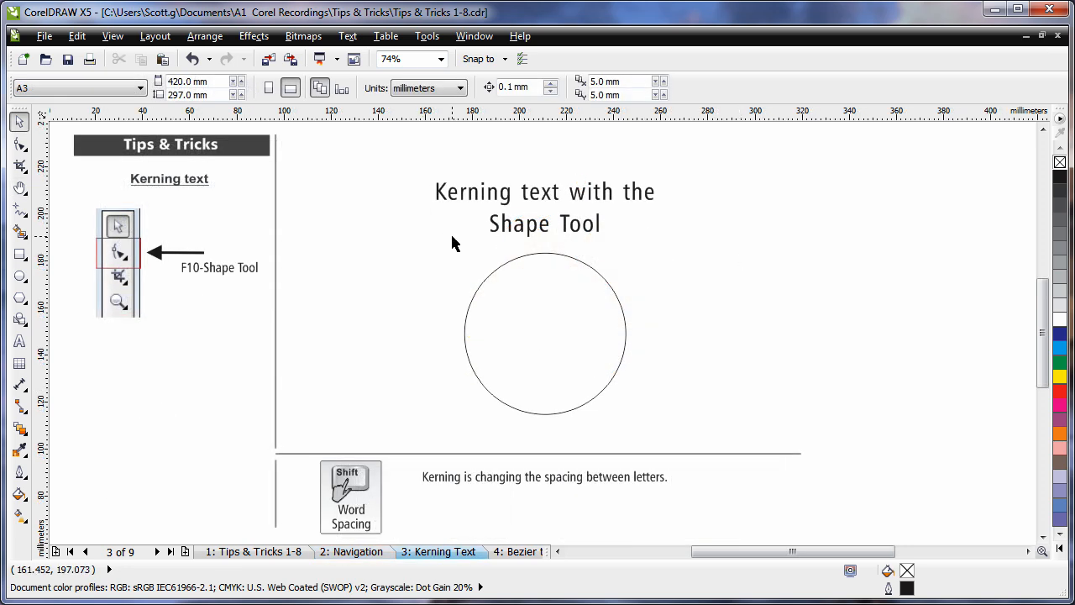
pyautogui.moveTo(508, 202)
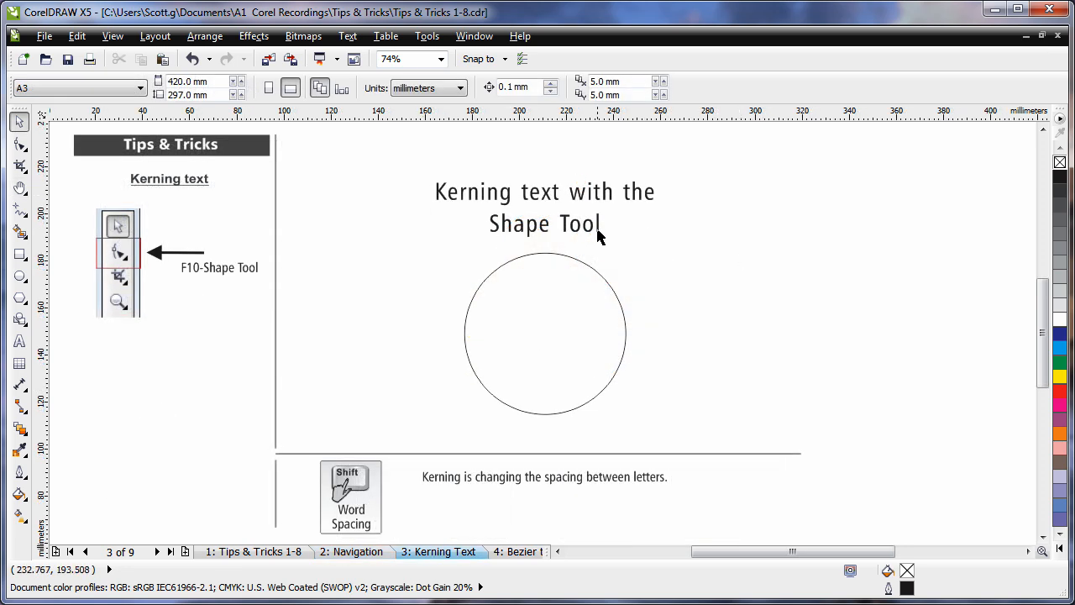
# Kern the 'Kerning text with the Shape Tool' heading wider, to about 101 mm, with the Shape tool.
pyautogui.click(544, 224)
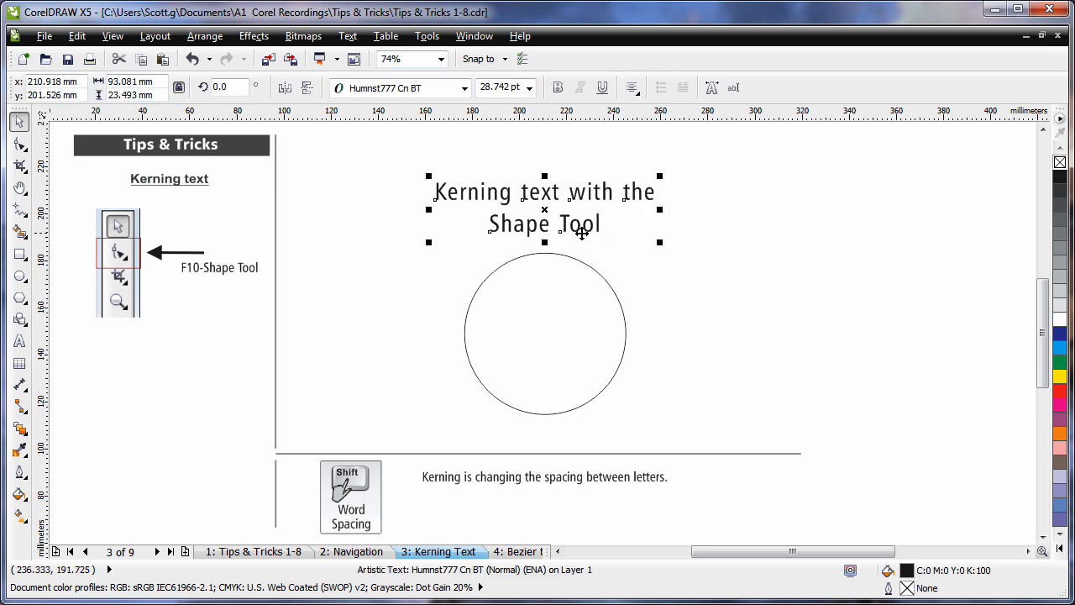
pyautogui.moveTo(14, 145)
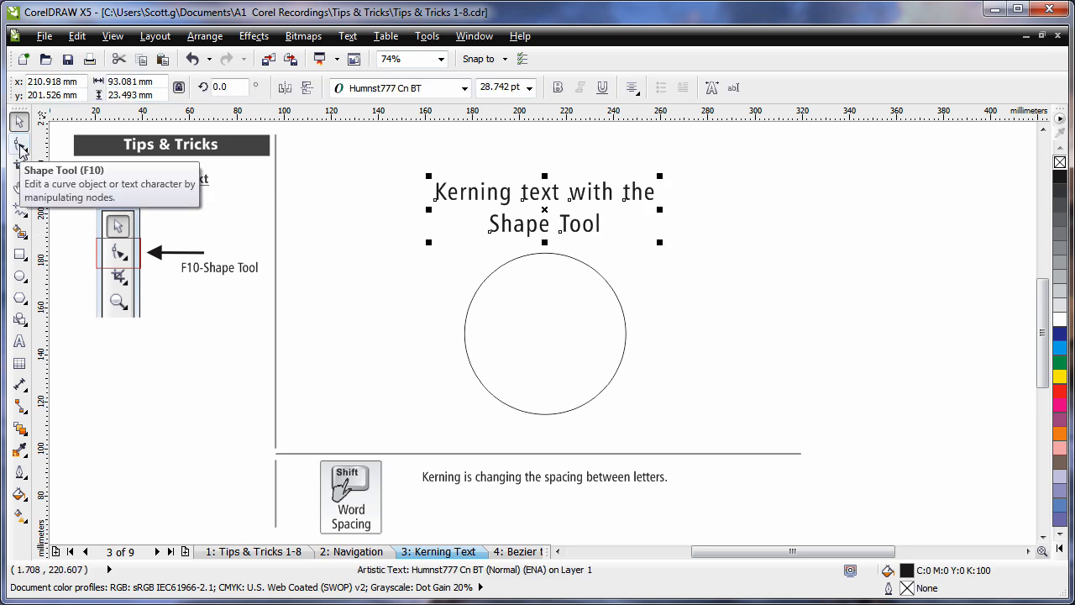
pyautogui.click(19, 143)
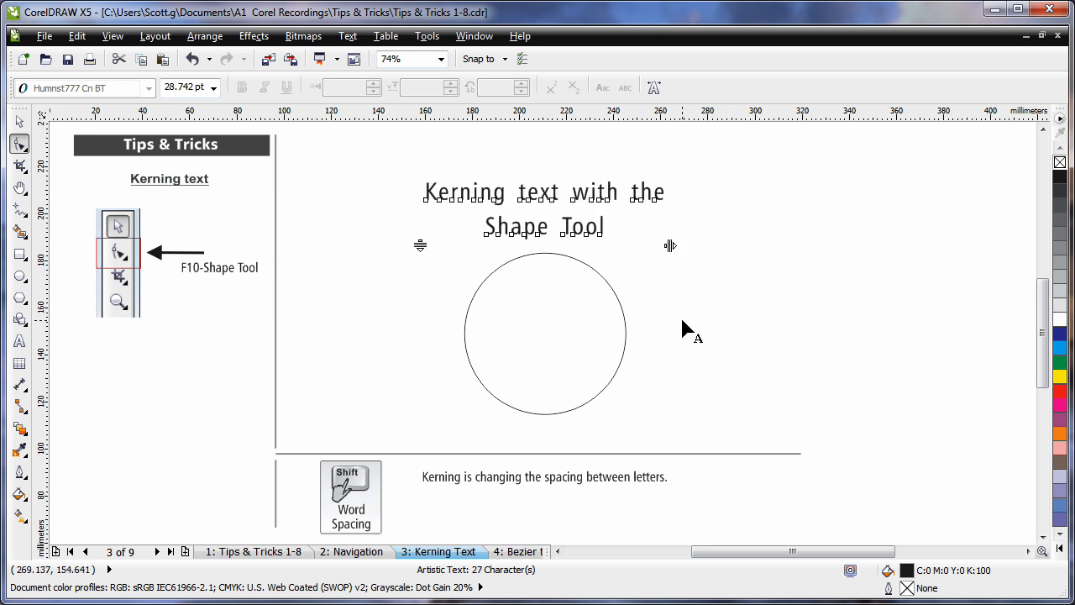
pyautogui.click(544, 192)
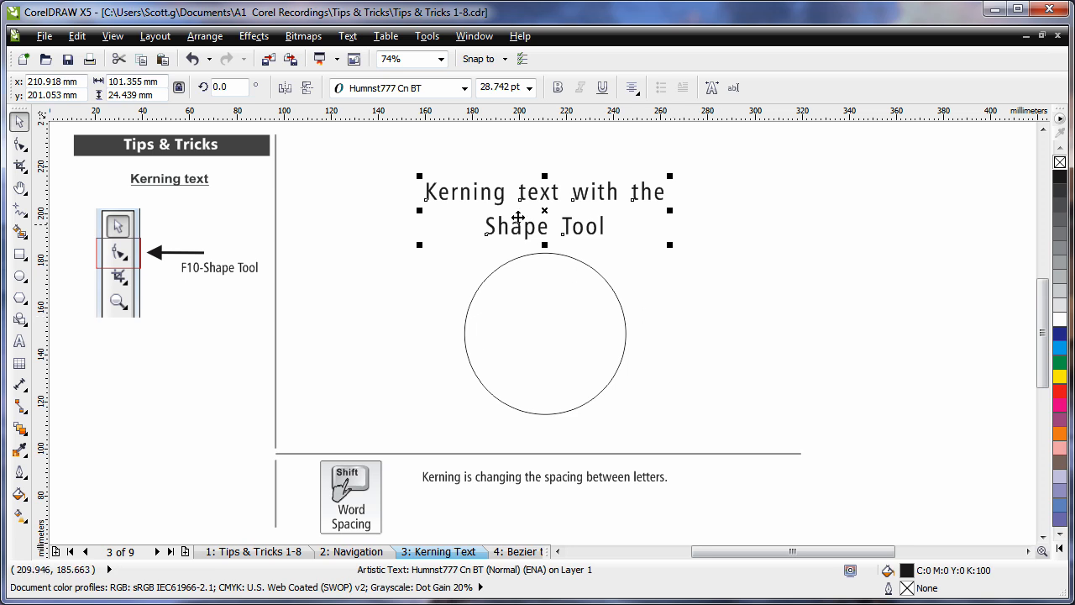
# Raise the range kerning of 'Shape Tool' to 90% in Character Formatting.
pyautogui.click(347, 36)
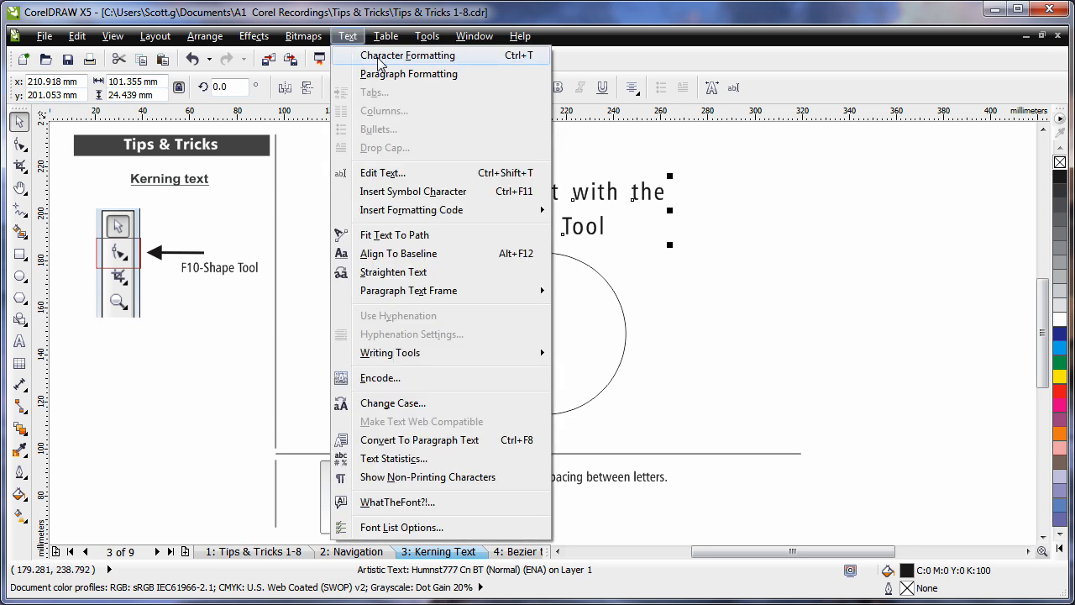
pyautogui.moveTo(442, 66)
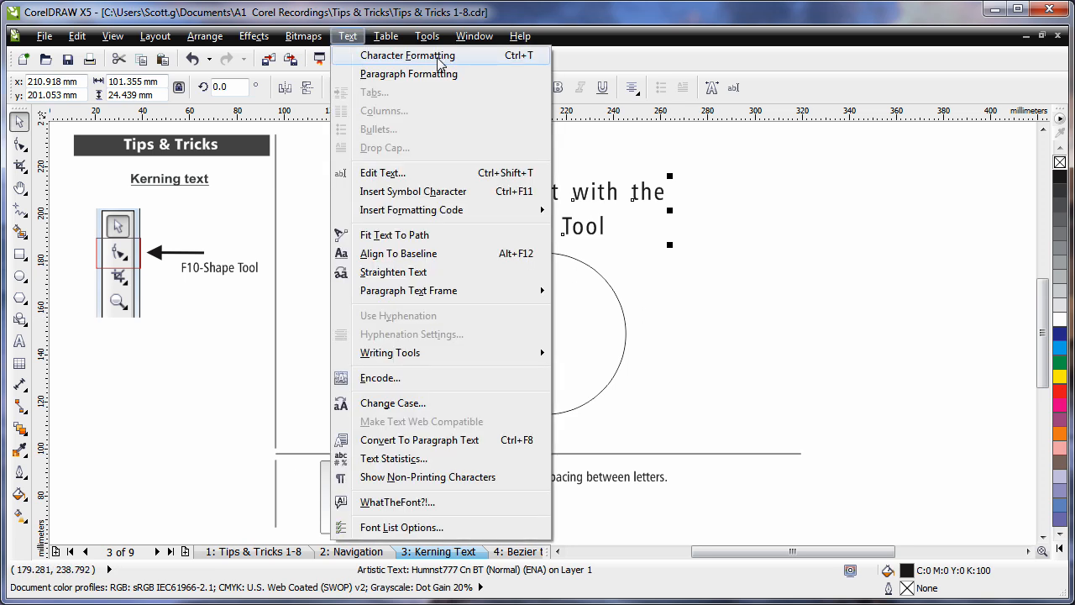
pyautogui.click(403, 55)
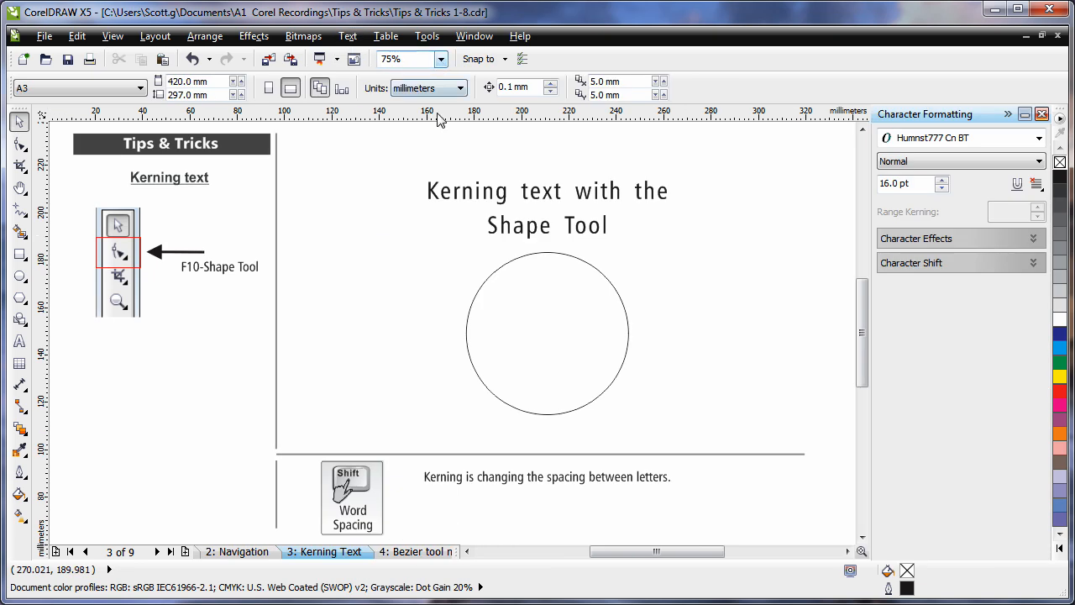
pyautogui.moveTo(20, 343)
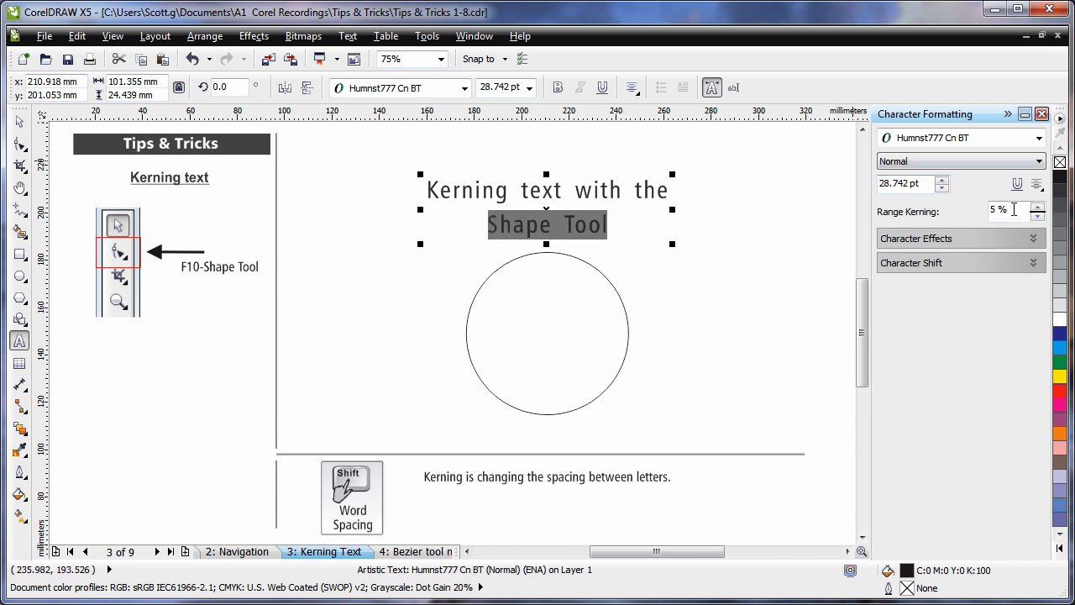
pyautogui.moveTo(1035, 210)
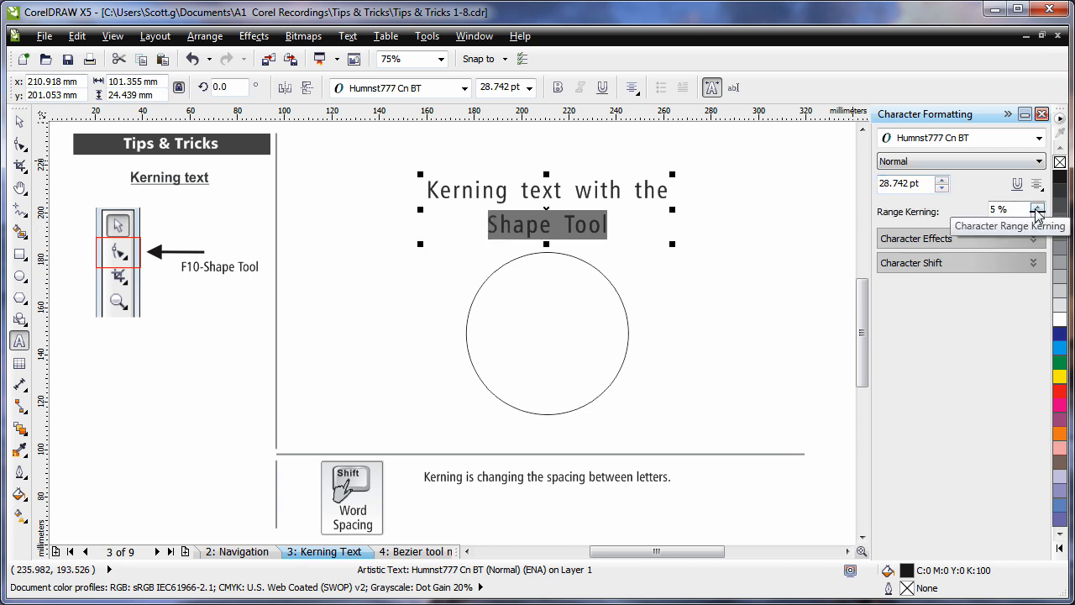
pyautogui.click(1037, 211)
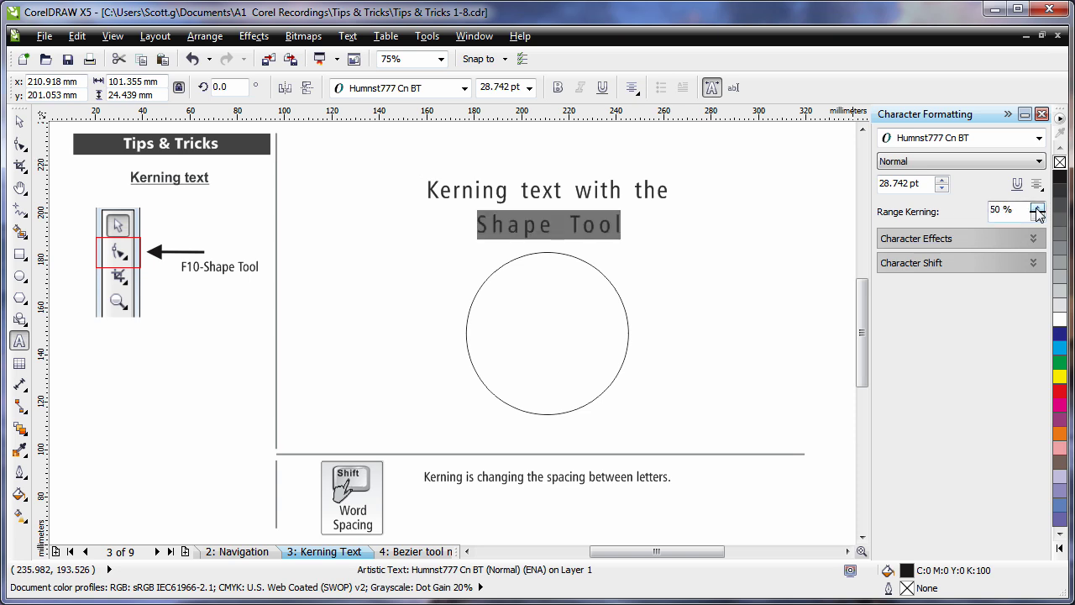
pyautogui.click(1036, 209)
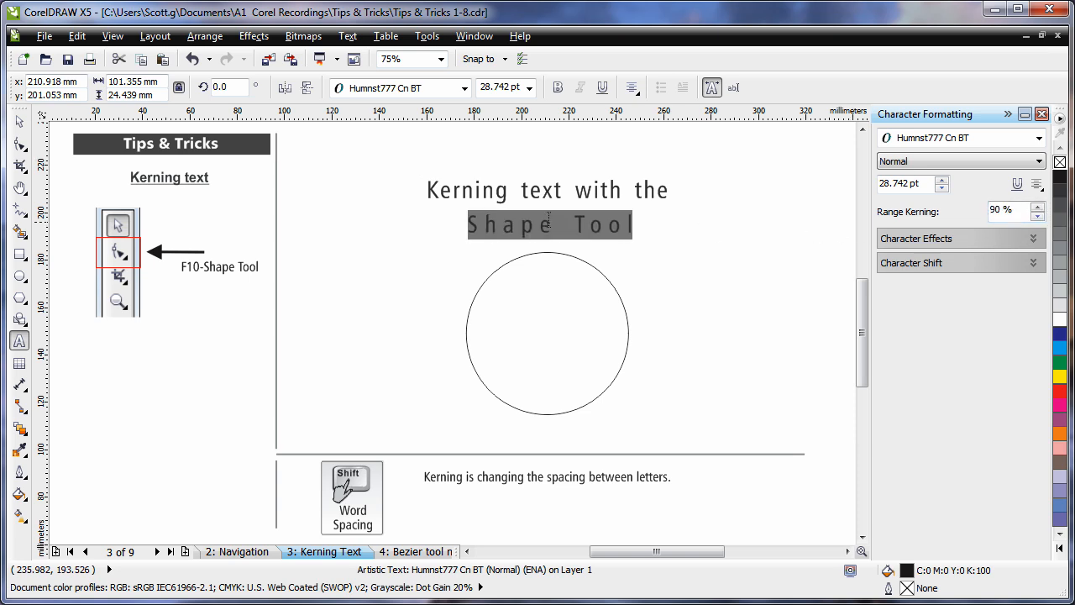
pyautogui.moveTo(682, 248)
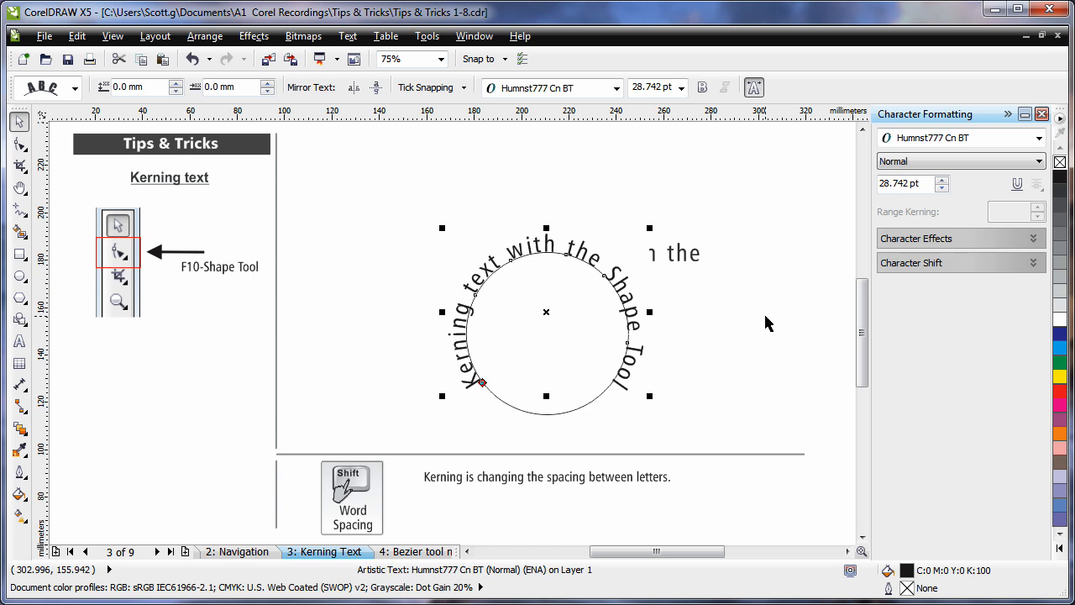
pyautogui.moveTo(749, 272)
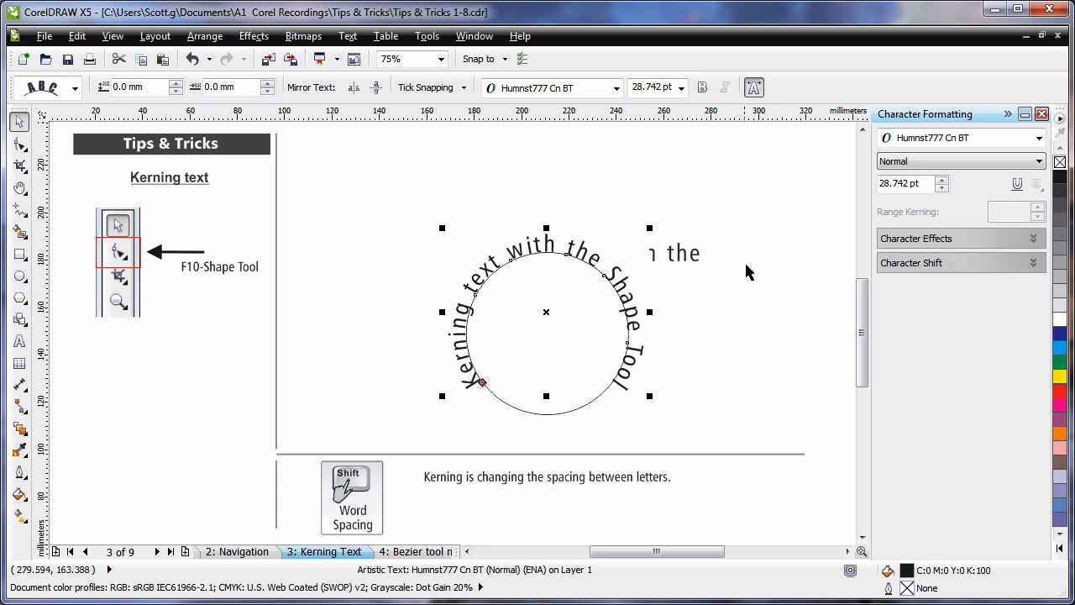
pyautogui.moveTo(760, 263)
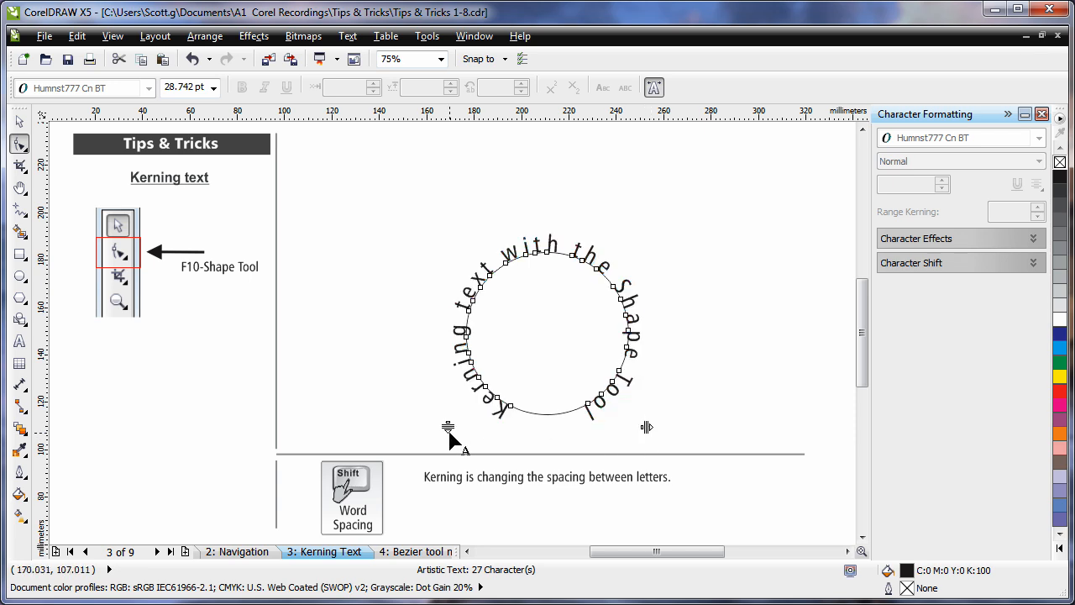
pyautogui.moveTo(615, 445)
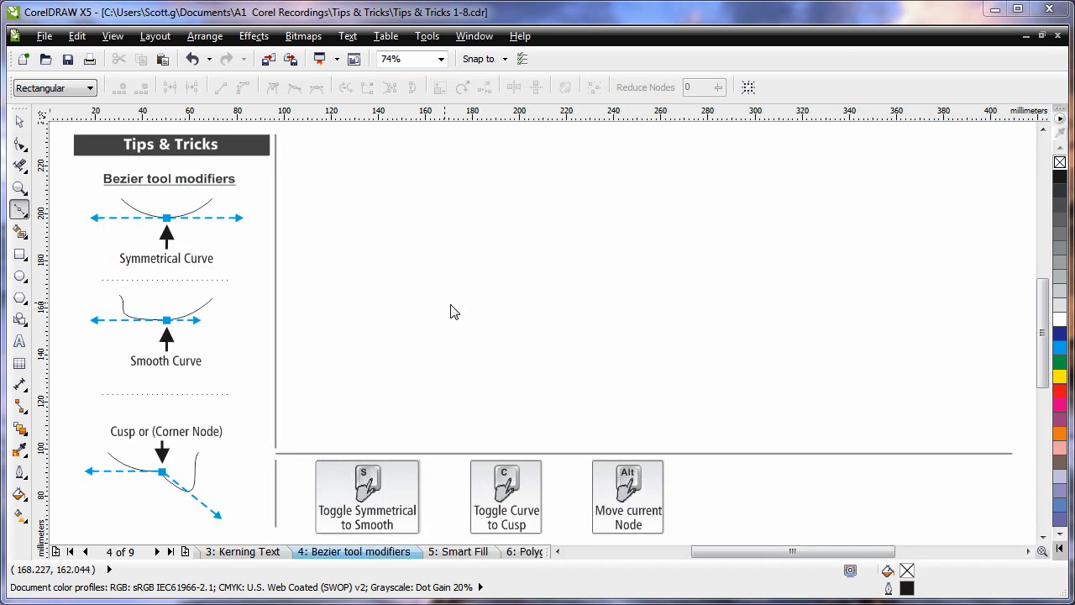
pyautogui.moveTo(107, 172)
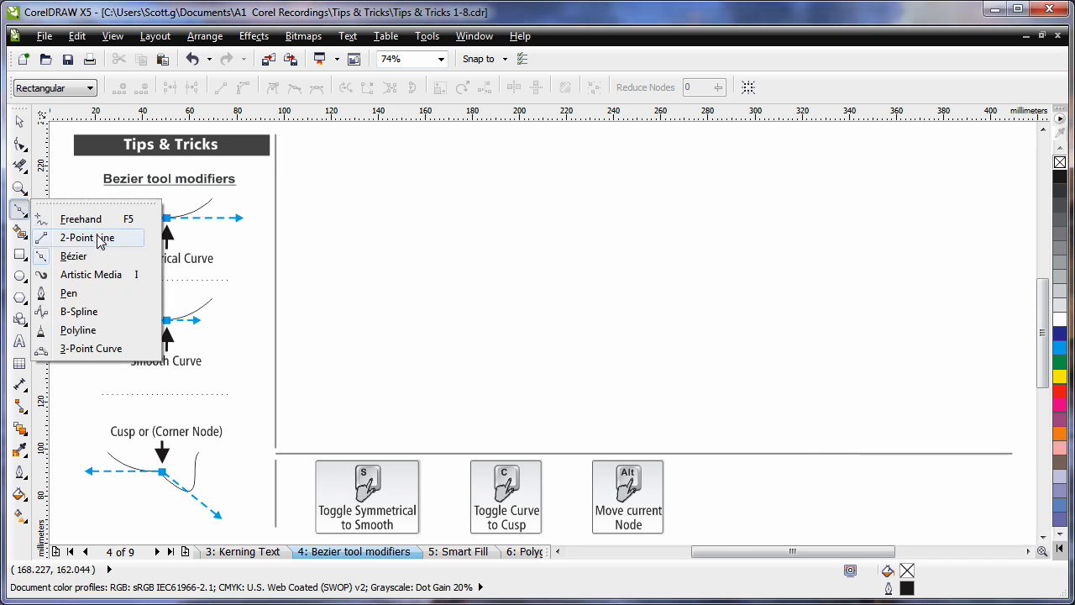
# Draw a Bezier path along the lower page that bends upward at its right end.
pyautogui.click(85, 237)
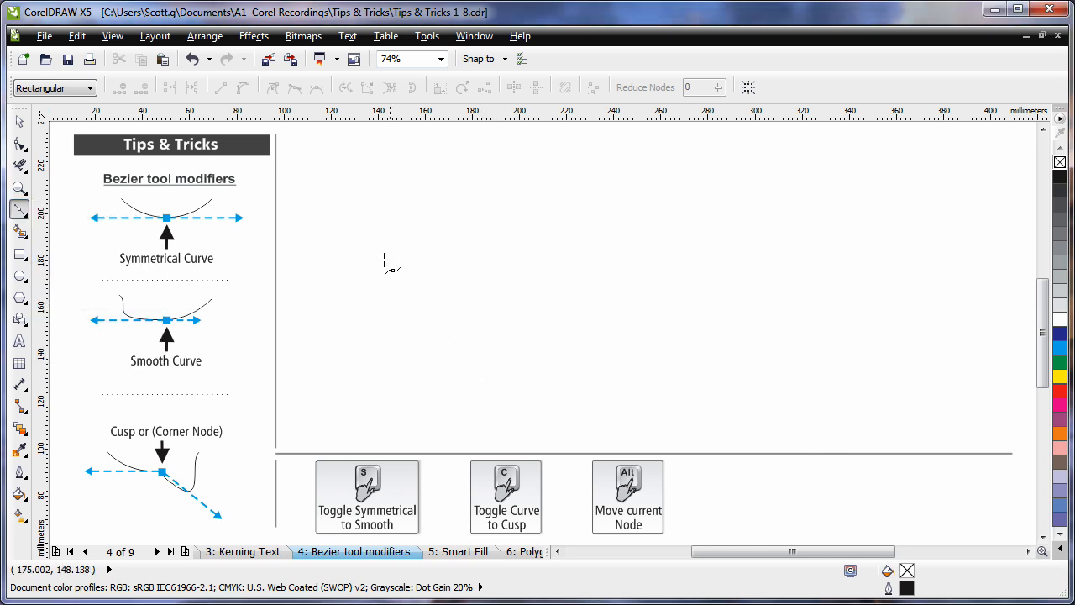
pyautogui.moveTo(113, 221)
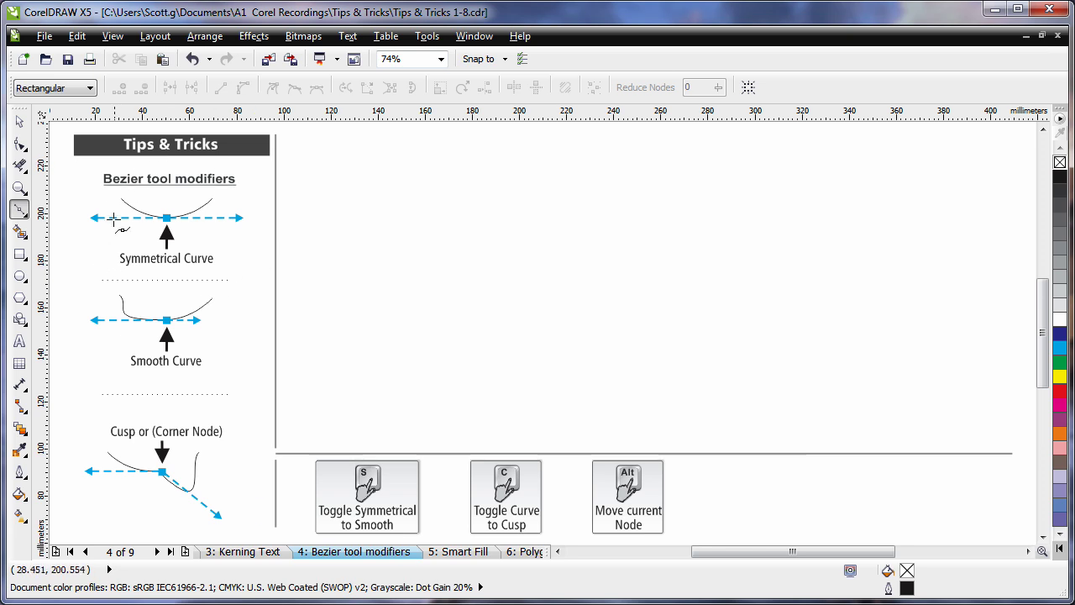
pyautogui.moveTo(395, 412)
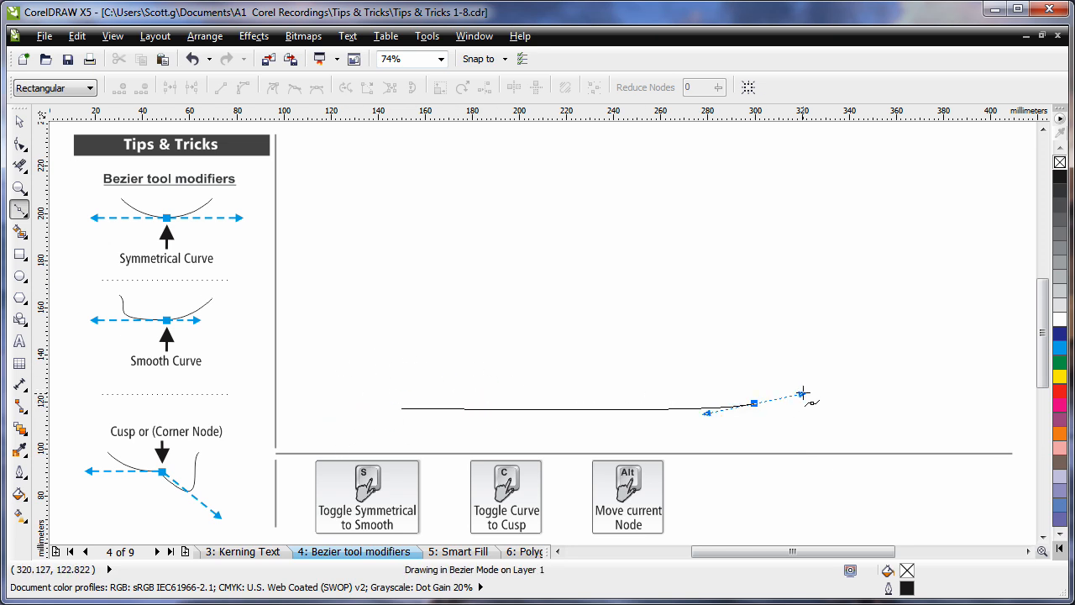
pyautogui.moveTo(802, 395); pyautogui.dragTo(815, 248)
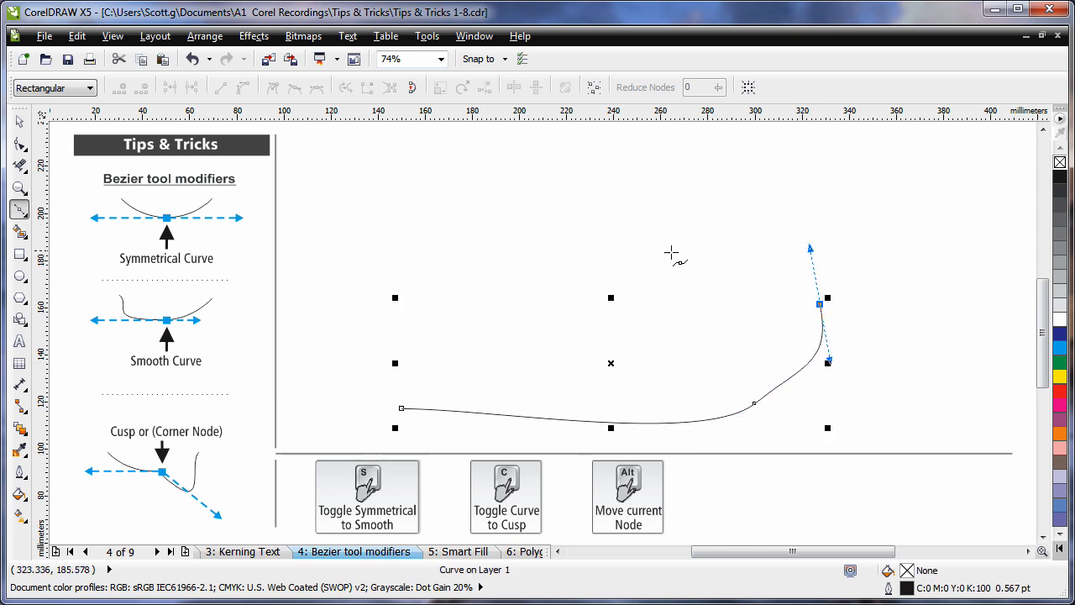
pyautogui.moveTo(135, 307)
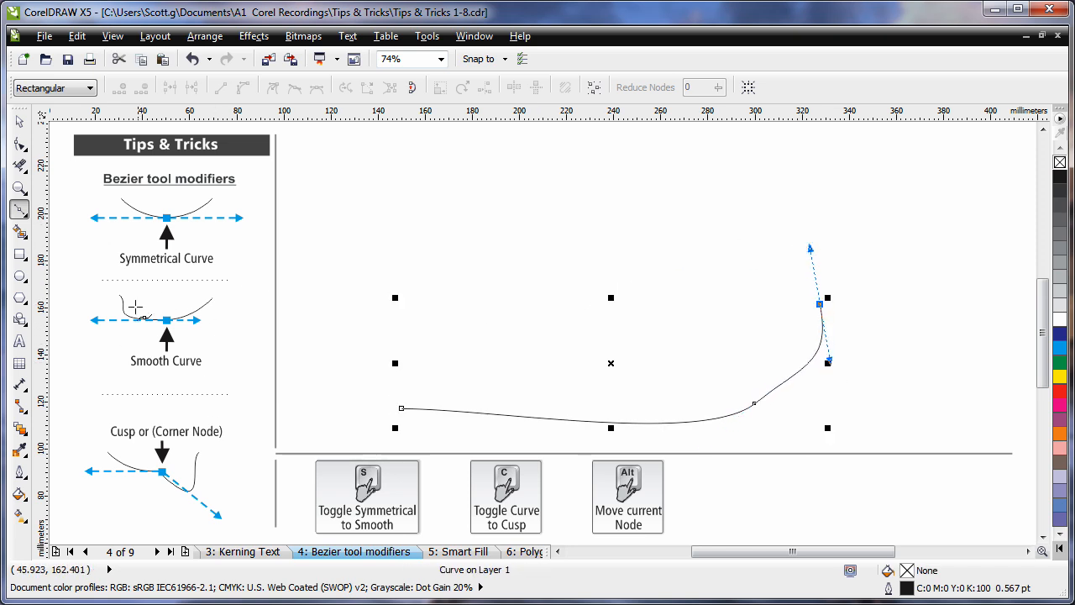
pyautogui.moveTo(756, 208)
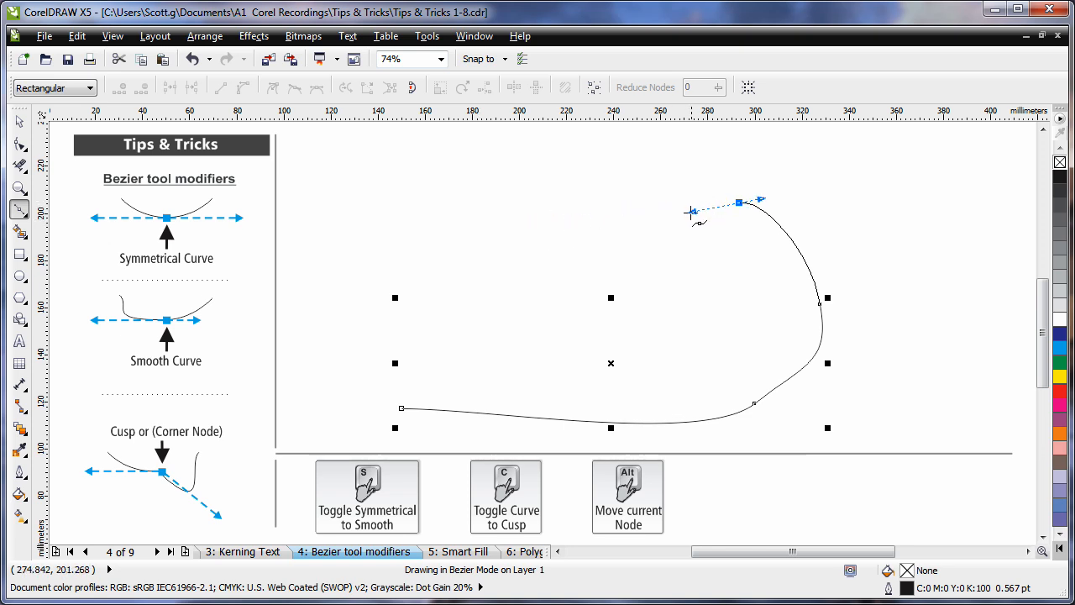
# Add a Bezier node at the top right, curving the path back leftward.
pyautogui.moveTo(690, 214); pyautogui.dragTo(590, 228)
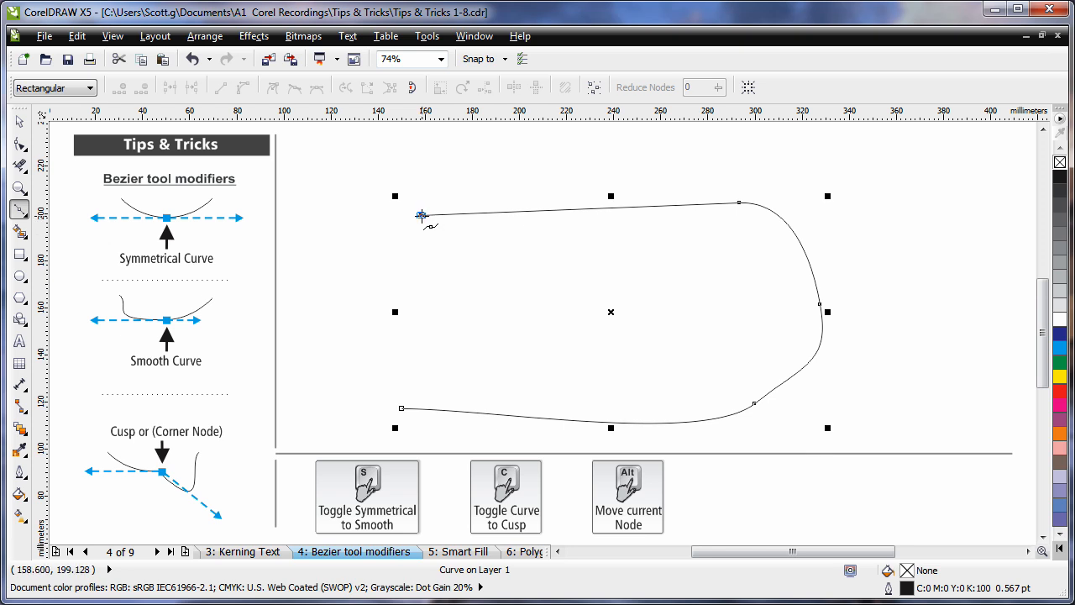
# Add a sharp cusp node at the top left, then a curve segment toward the page centre.
pyautogui.moveTo(422, 215); pyautogui.dragTo(431, 271)
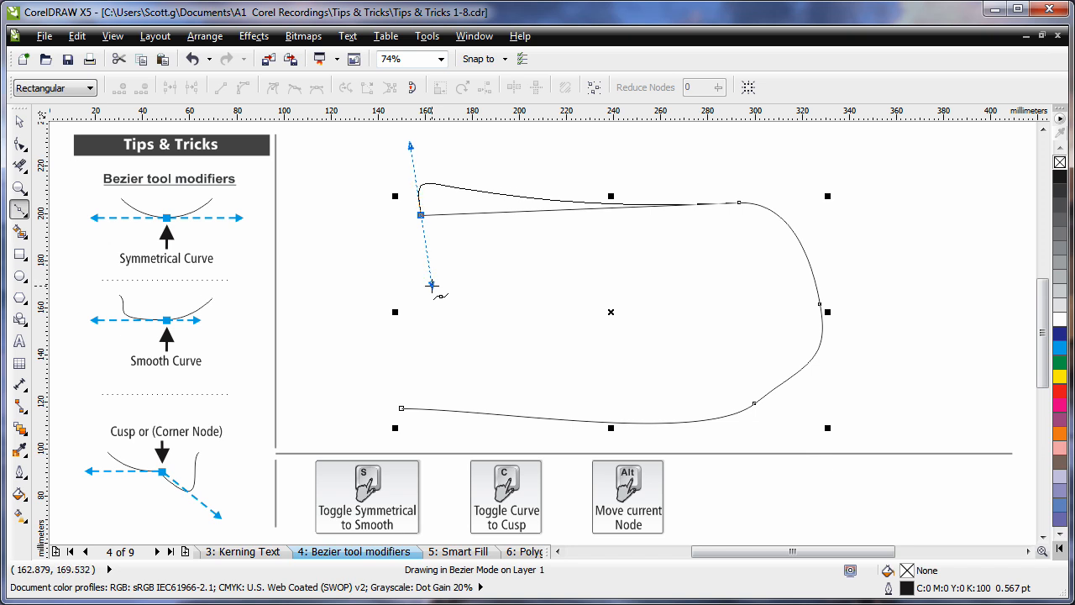
pyautogui.moveTo(432, 286); pyautogui.dragTo(637, 271)
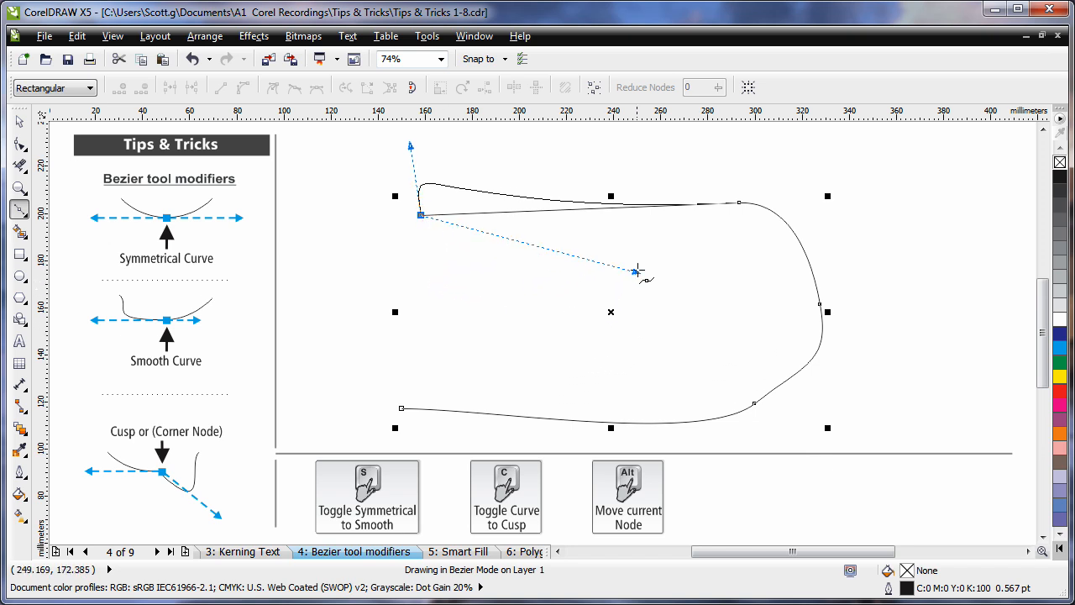
pyautogui.moveTo(637, 272); pyautogui.dragTo(714, 234)
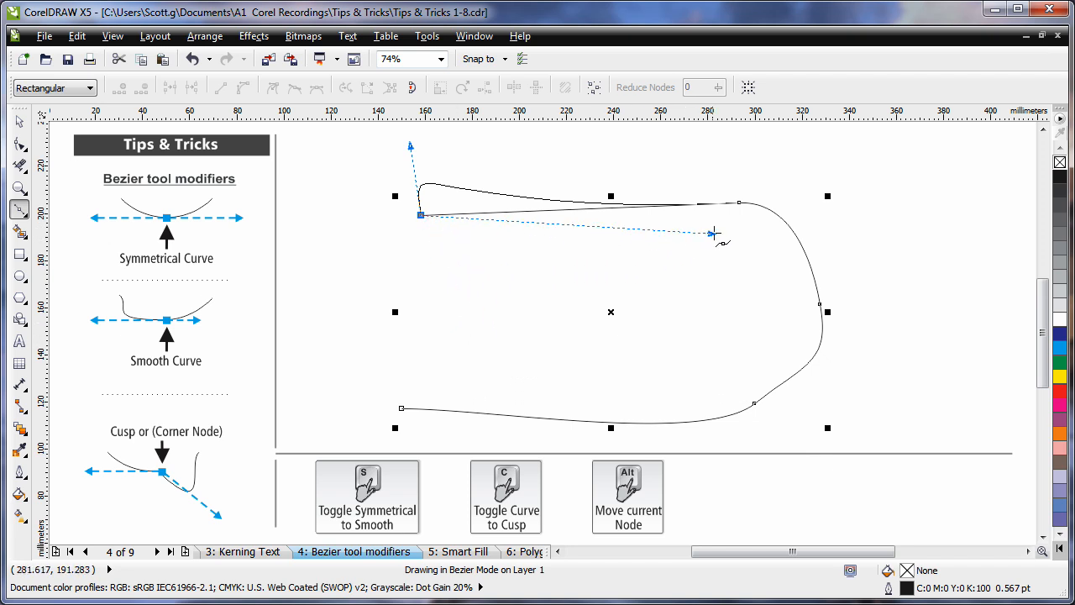
pyautogui.moveTo(716, 234); pyautogui.dragTo(750, 242)
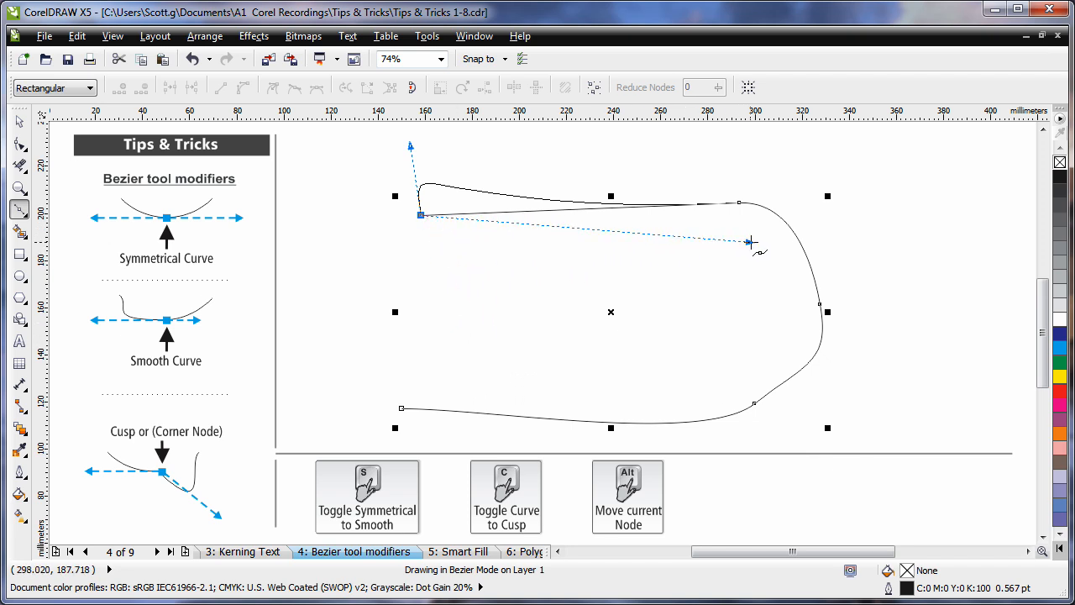
pyautogui.moveTo(750, 242); pyautogui.dragTo(760, 241)
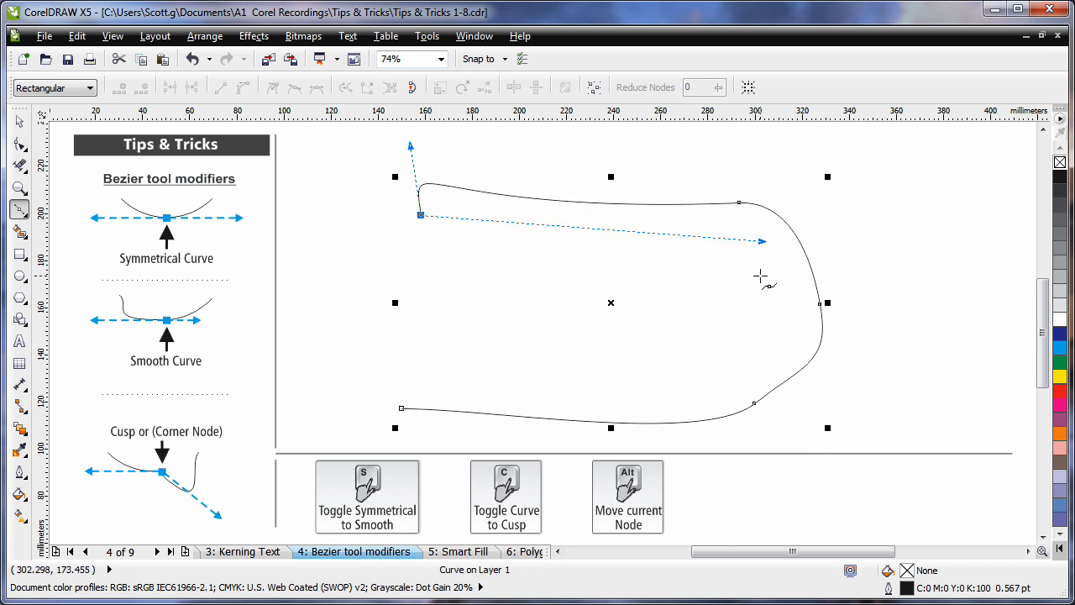
pyautogui.moveTo(366, 360)
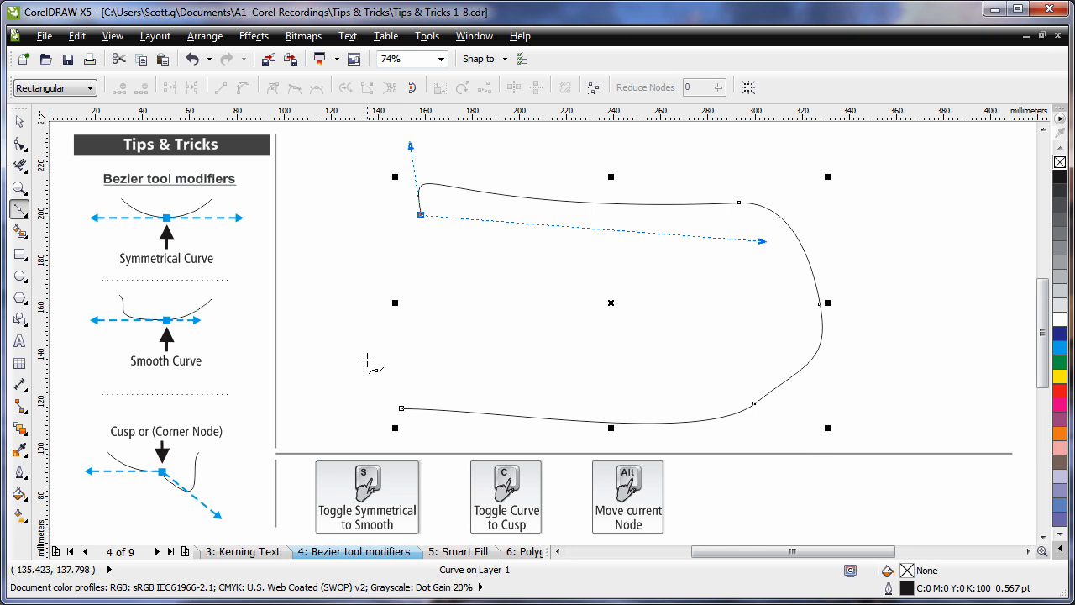
pyautogui.moveTo(425, 239)
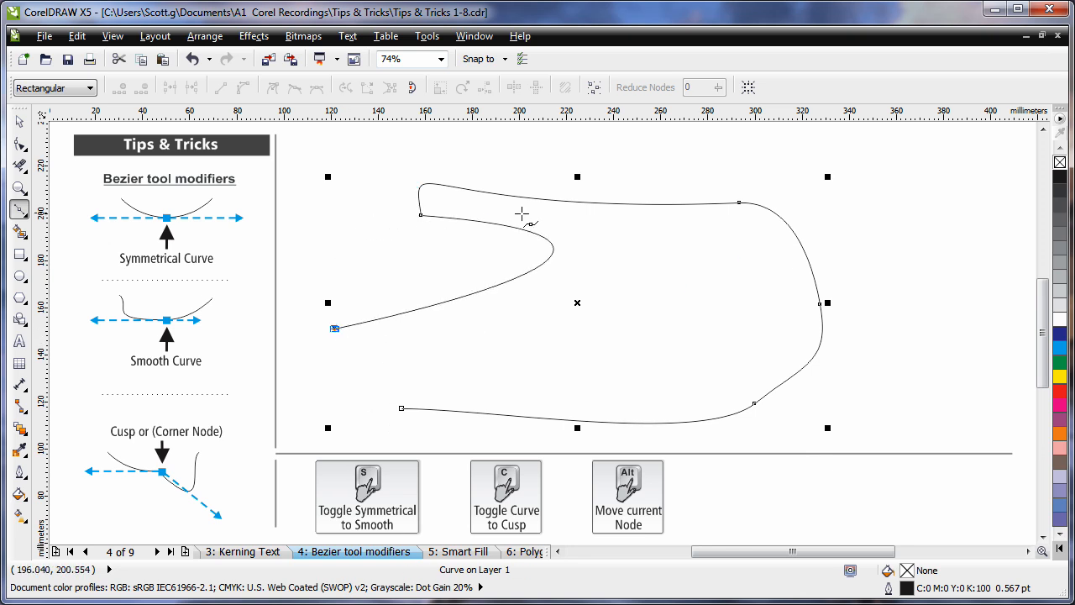
pyautogui.moveTo(371, 356)
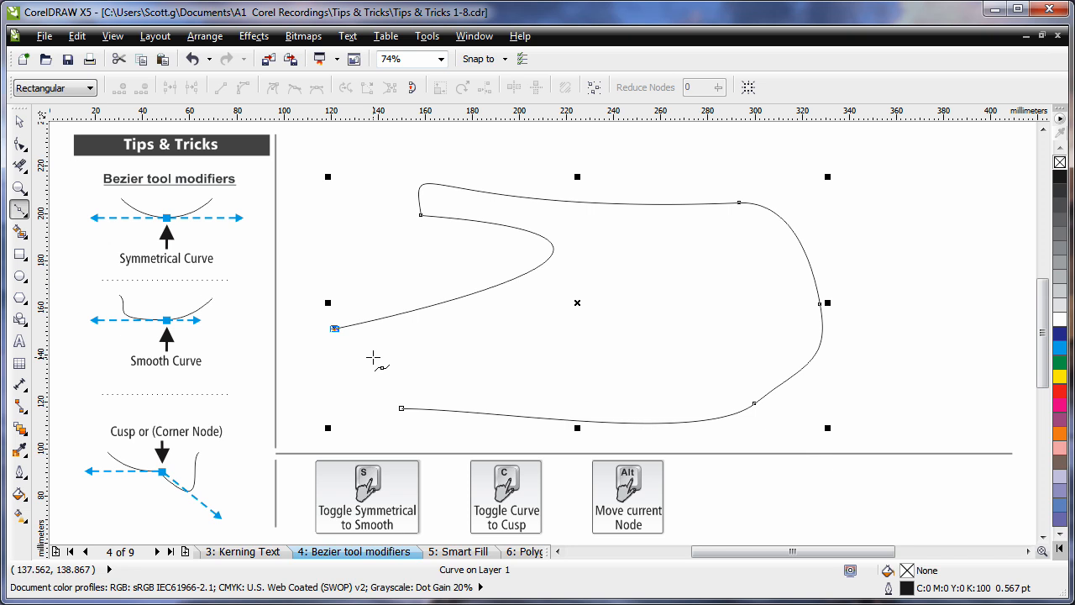
pyautogui.moveTo(324, 351)
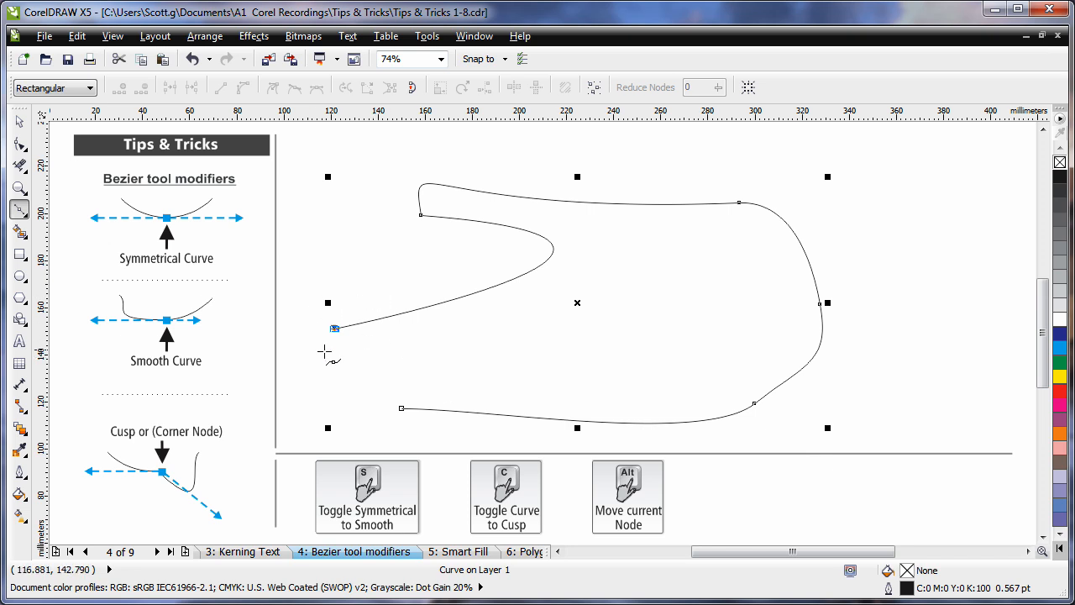
pyautogui.moveTo(611, 491)
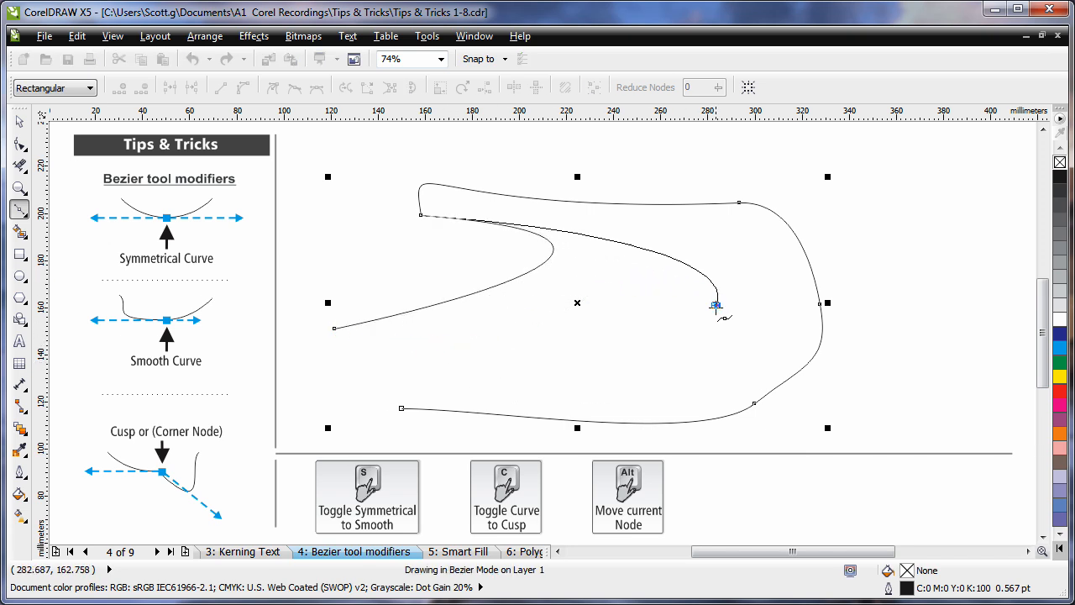
pyautogui.moveTo(716, 304); pyautogui.dragTo(348, 386)
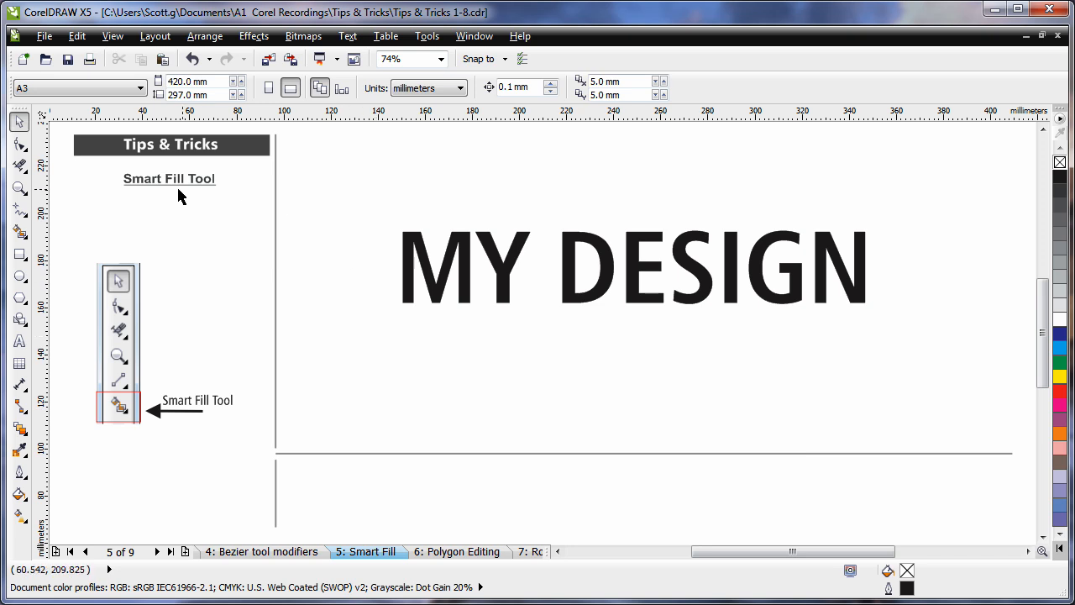
pyautogui.moveTo(198, 235)
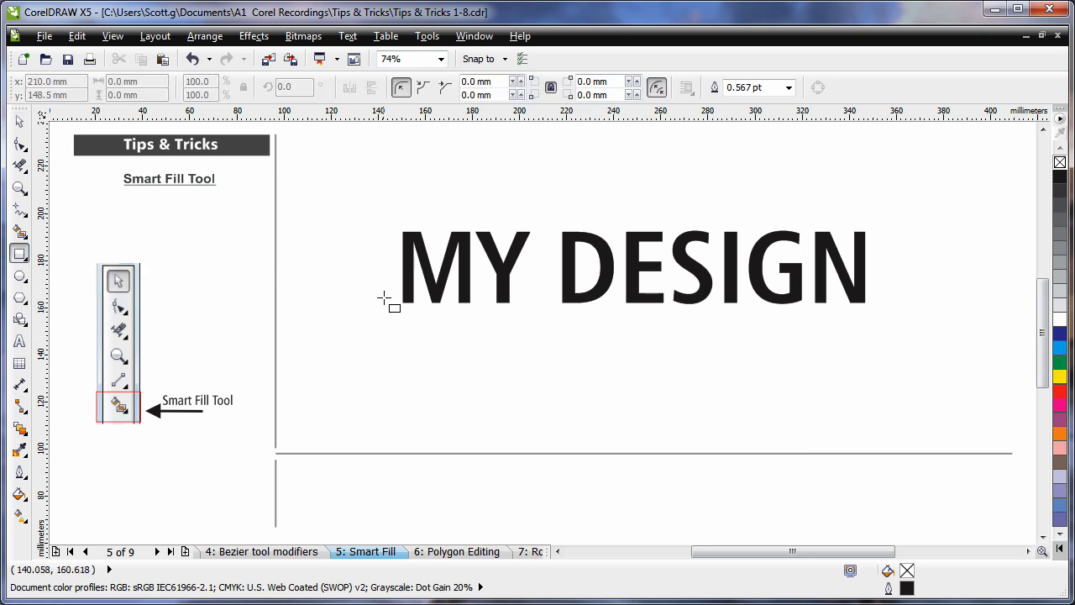
# Draw a rectangle over MY DESIGN's lower half and Smart Fill the overlapping letter parts.
pyautogui.moveTo(393, 302); pyautogui.dragTo(868, 327)
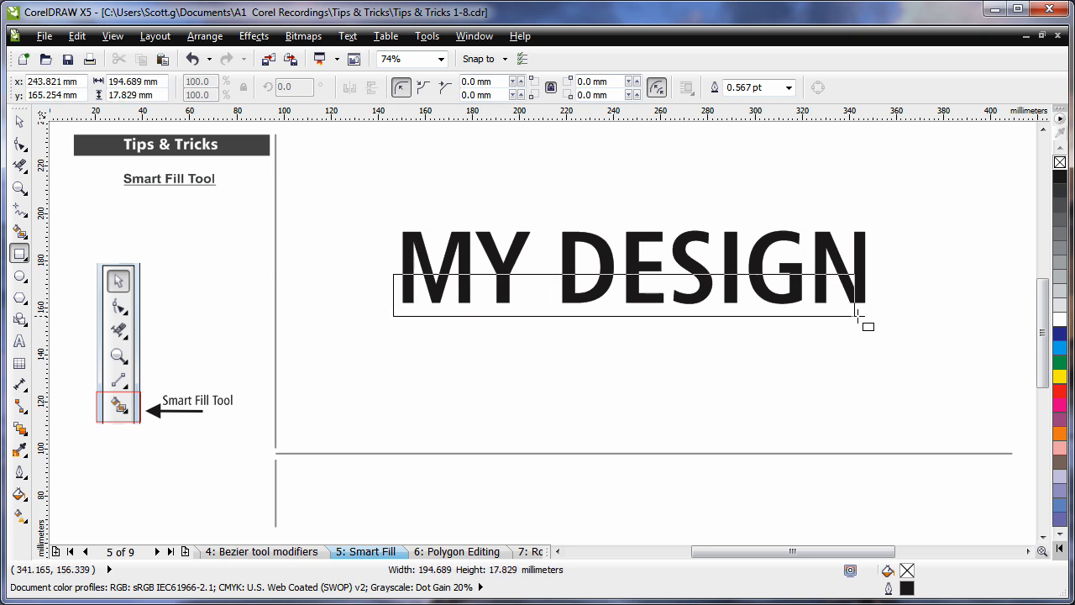
pyautogui.moveTo(868, 326); pyautogui.dragTo(892, 331)
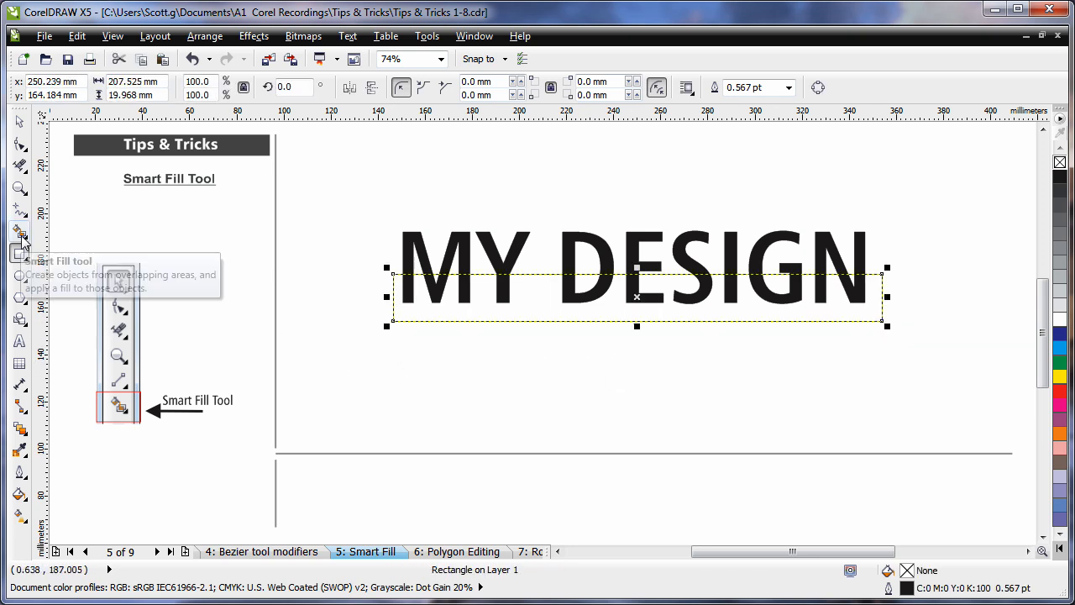
pyautogui.click(18, 237)
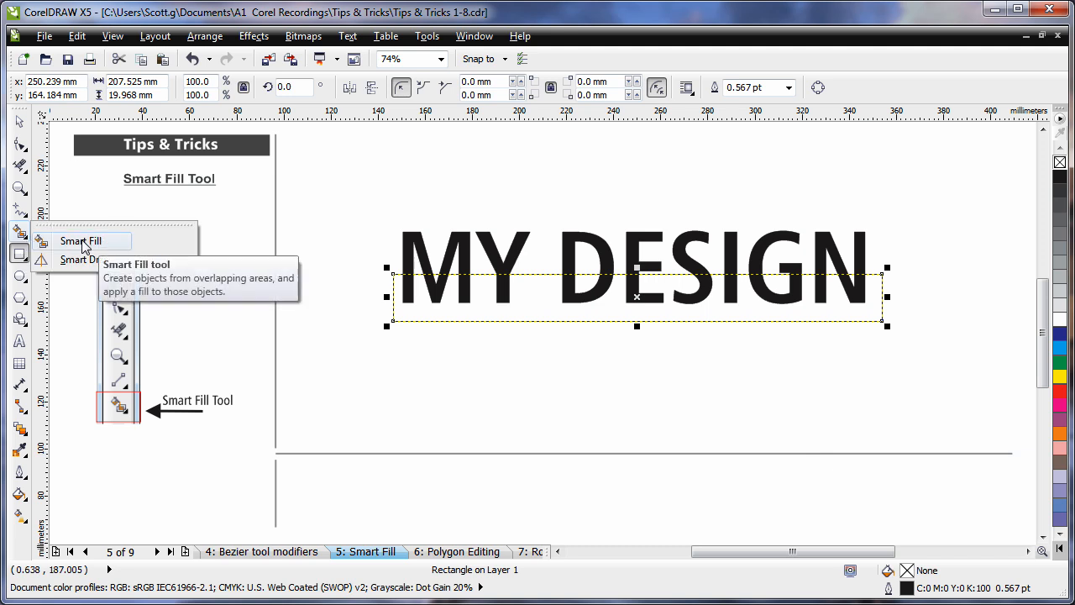
pyautogui.click(78, 241)
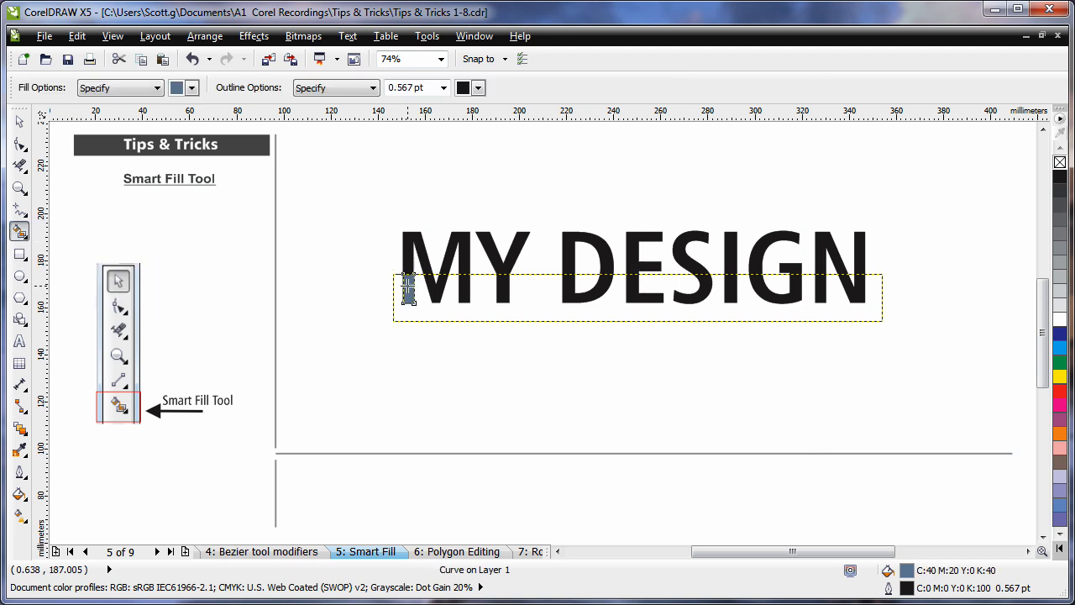
pyautogui.click(447, 294)
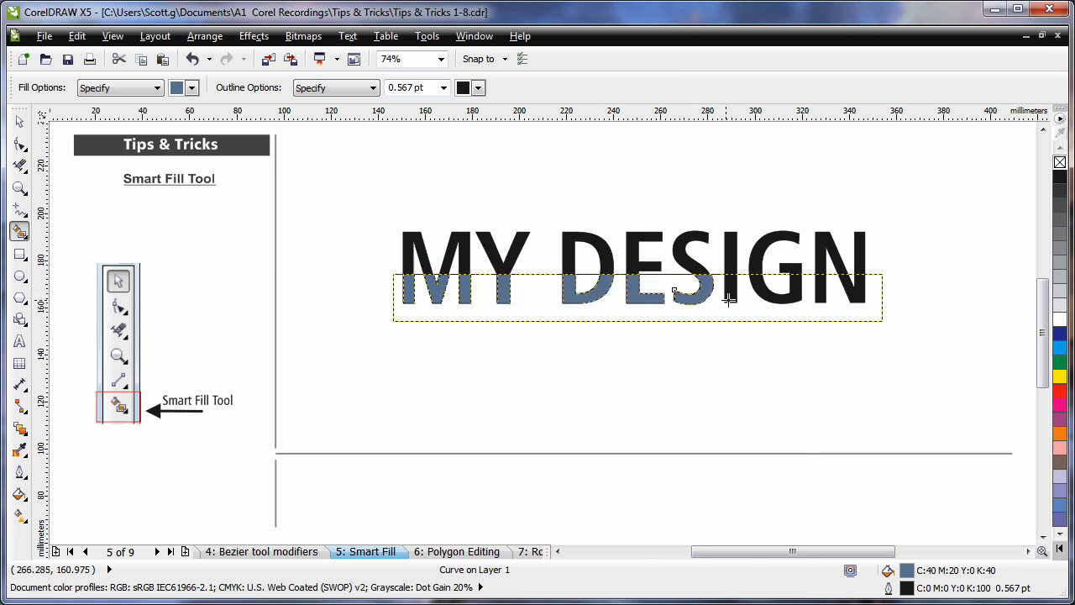
pyautogui.click(749, 278)
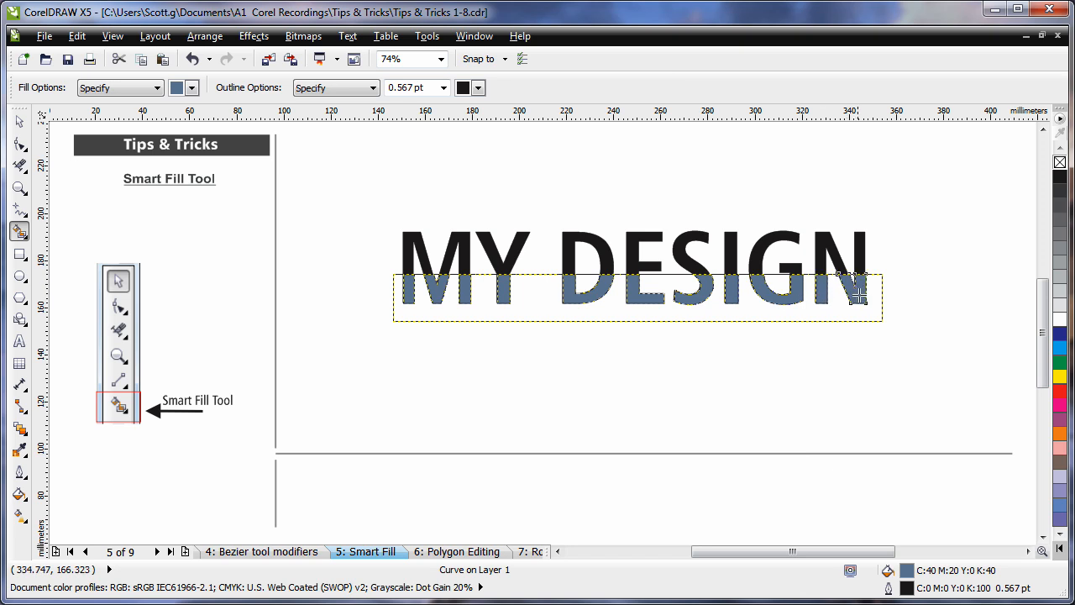
pyautogui.moveTo(805, 303)
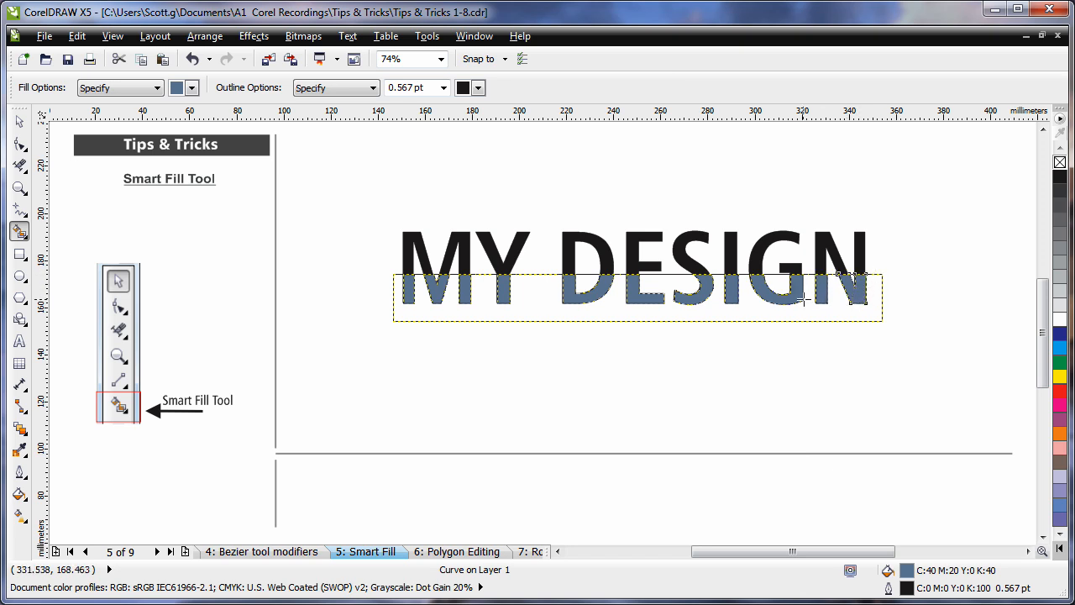
pyautogui.moveTo(597, 361)
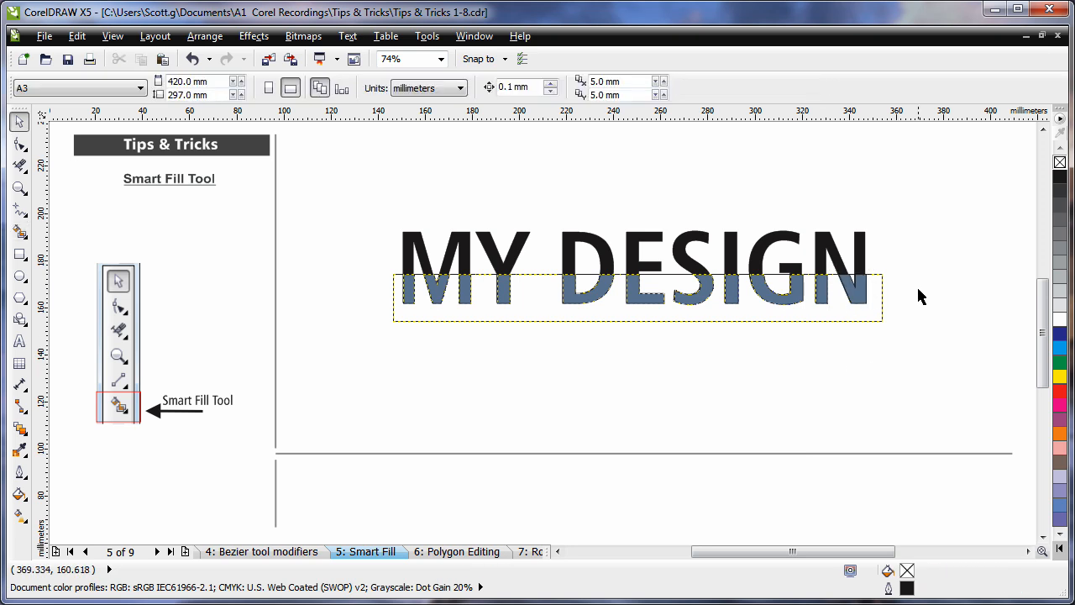
# Mirror the shadow shape under MY DESIGN vertically and fill it with 10% black.
pyautogui.click(638, 298)
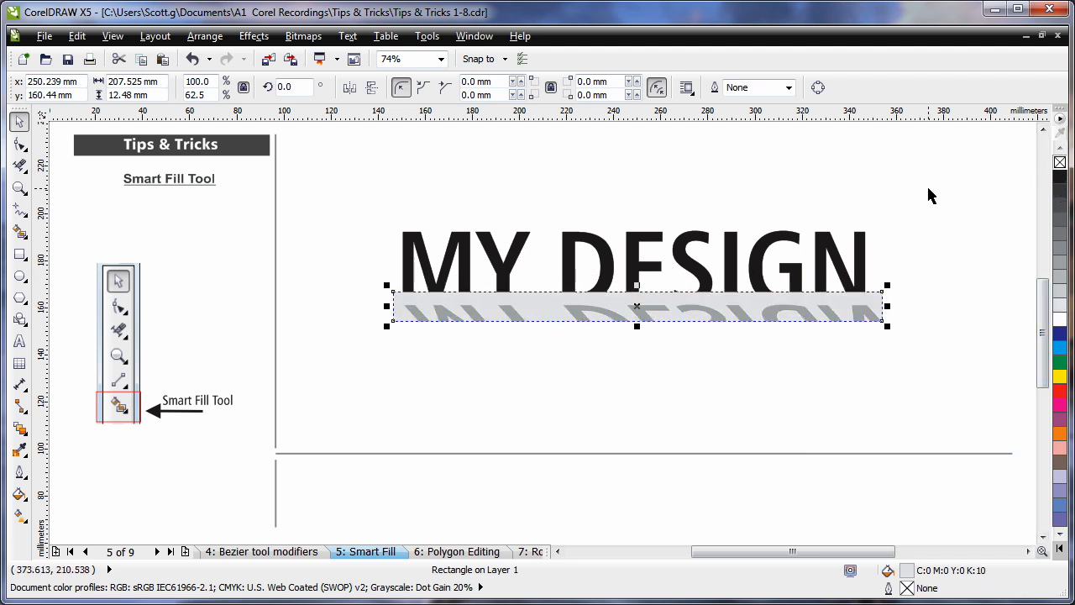
pyautogui.click(747, 365)
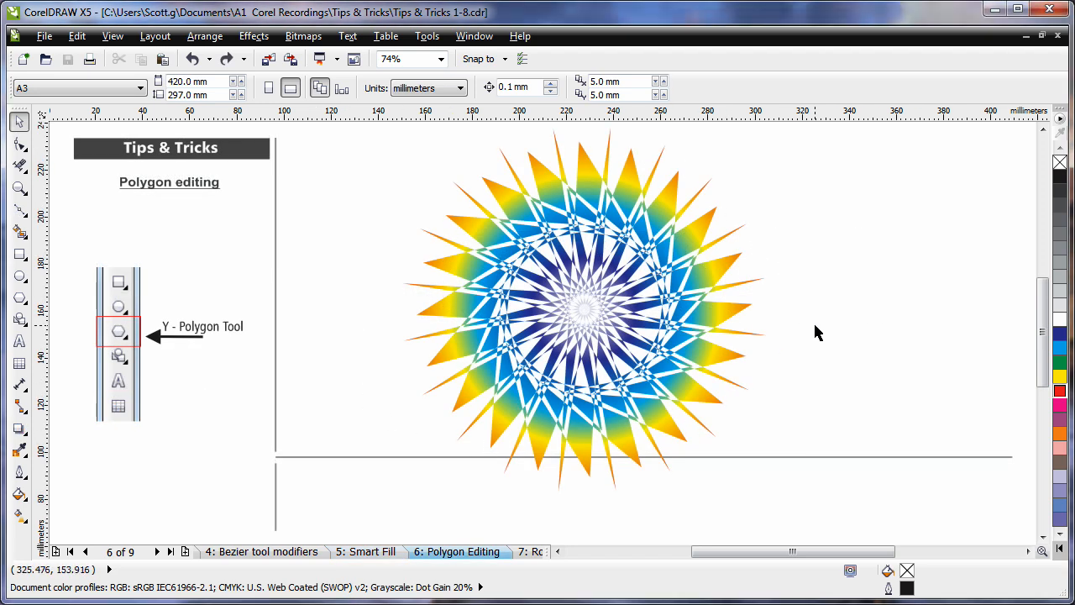
pyautogui.moveTo(748, 330)
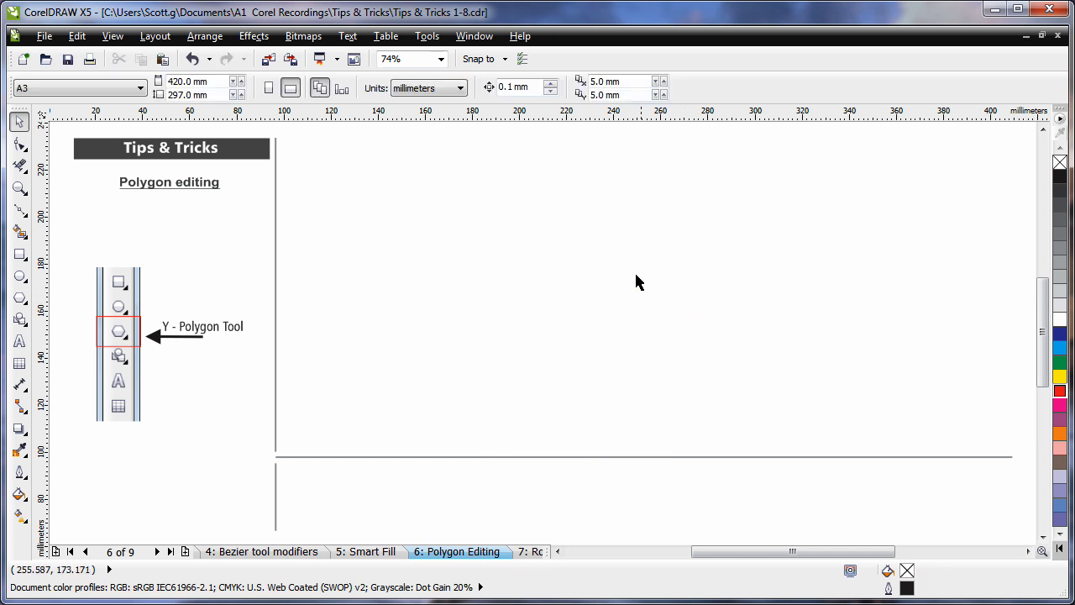
pyautogui.moveTo(18, 299)
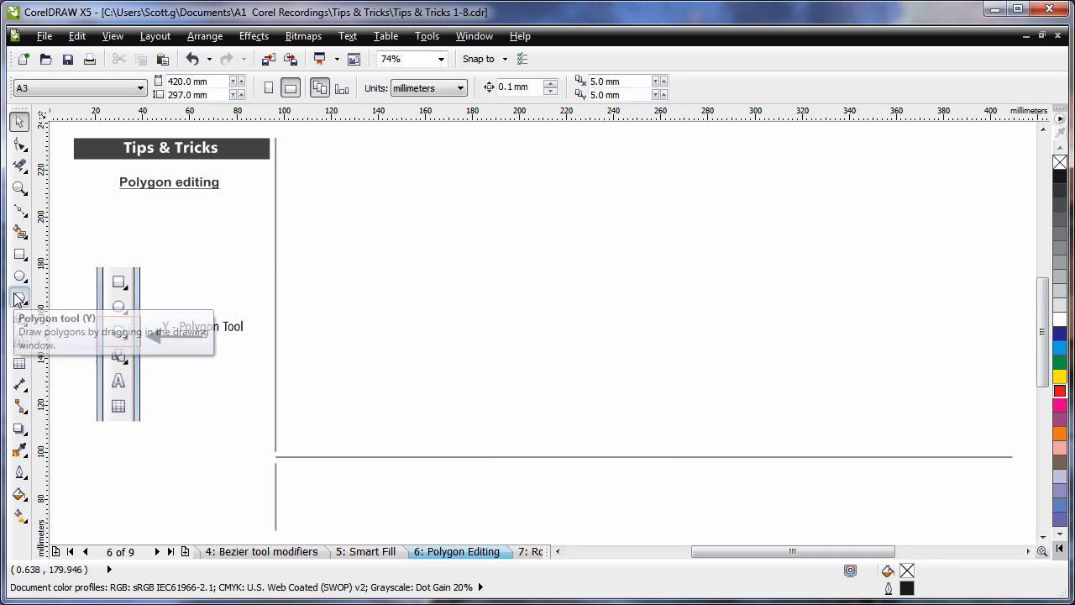
# Draw a large 25-sided, nearly circular polygon mid-page and select it.
pyautogui.click(19, 298)
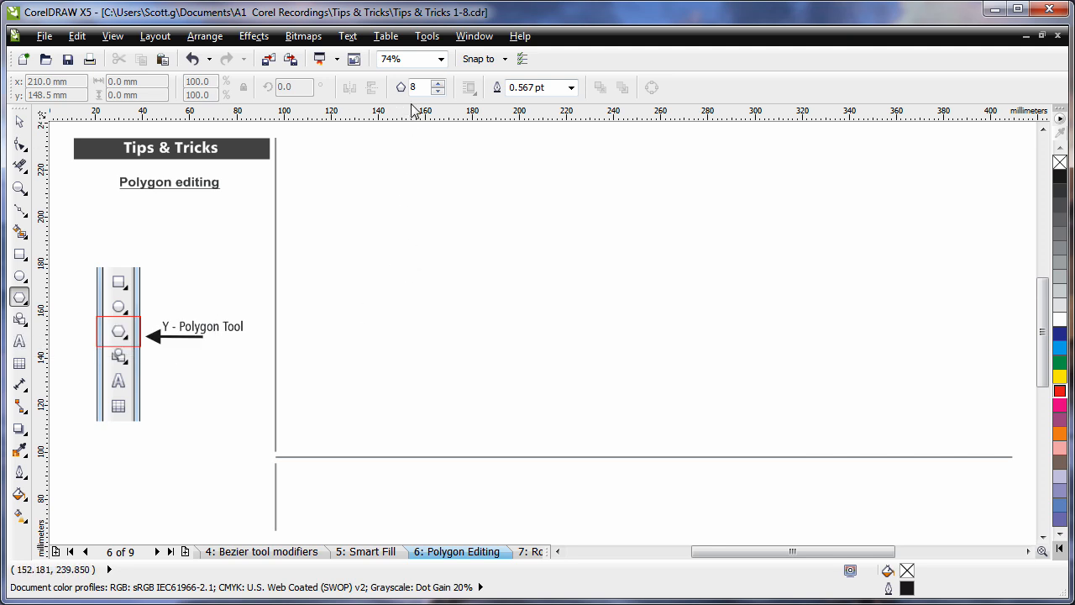
pyautogui.moveTo(419, 86)
pyautogui.write('25')
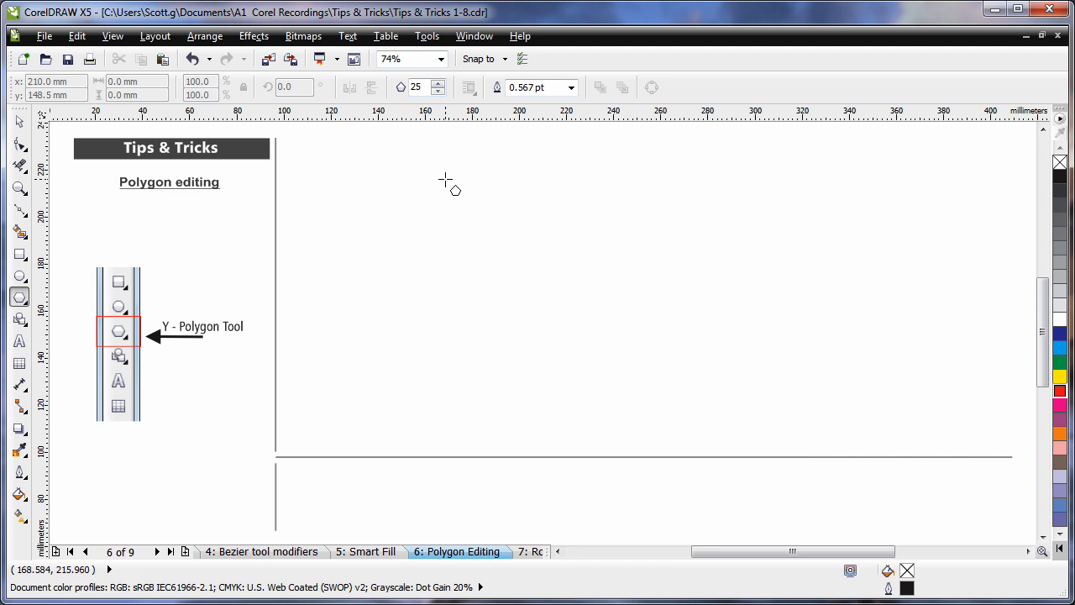
pyautogui.moveTo(445, 172); pyautogui.dragTo(672, 353)
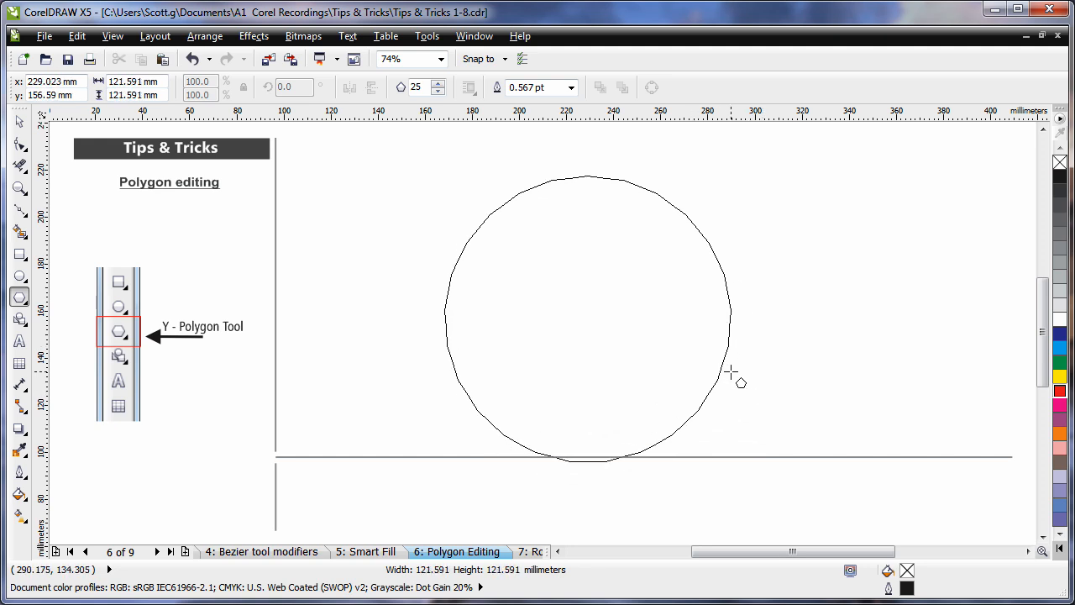
pyautogui.click(587, 316)
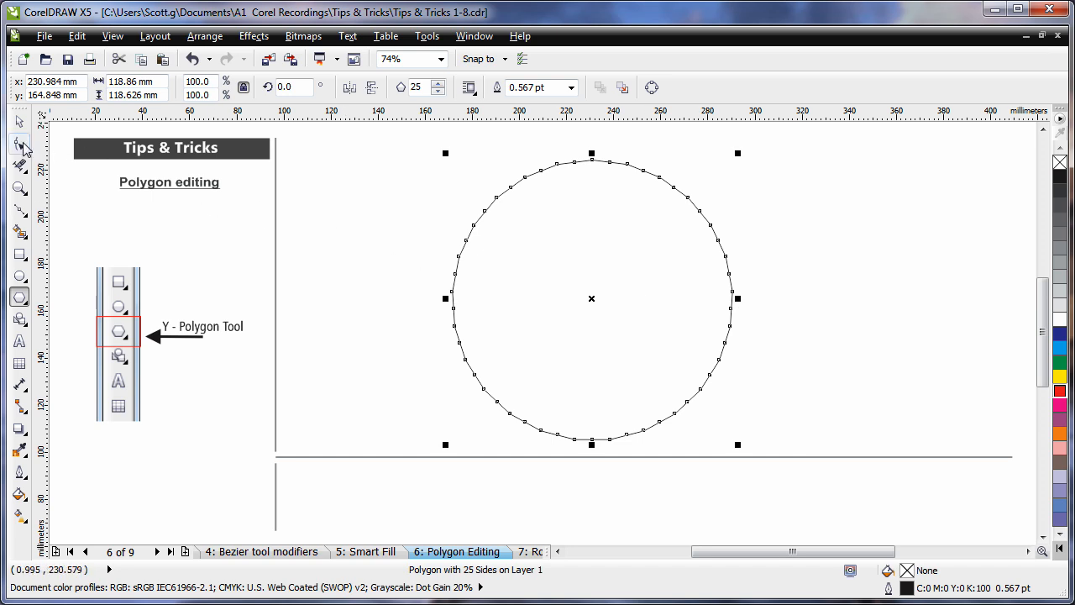
# Drag the 25-sided polygon's nodes inward and sideways into a symmetrical sawtooth ring.
pyautogui.click(16, 145)
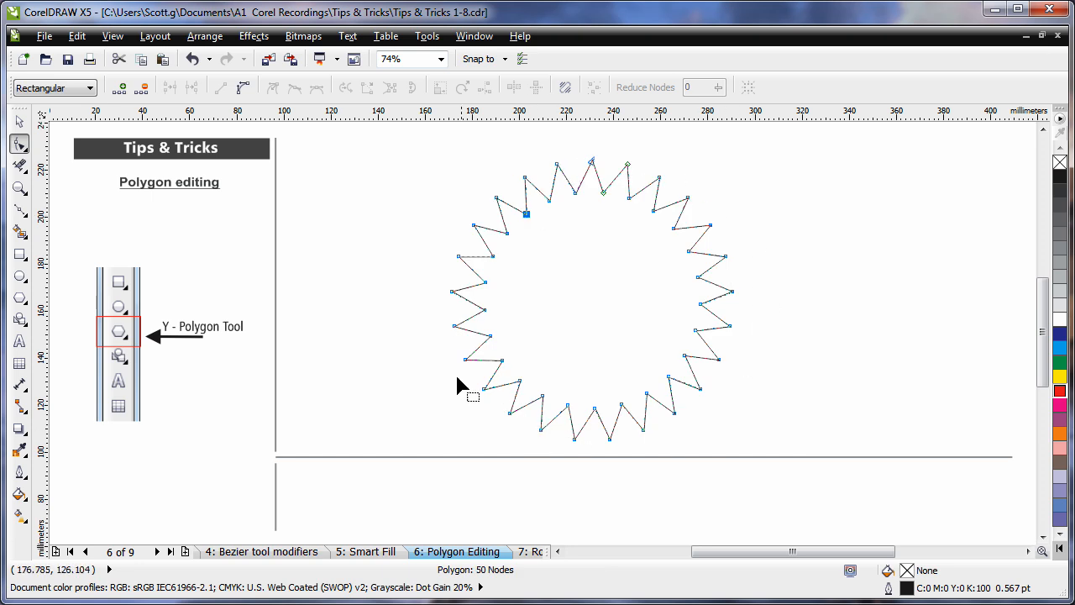
pyautogui.moveTo(525, 214); pyautogui.dragTo(486, 191)
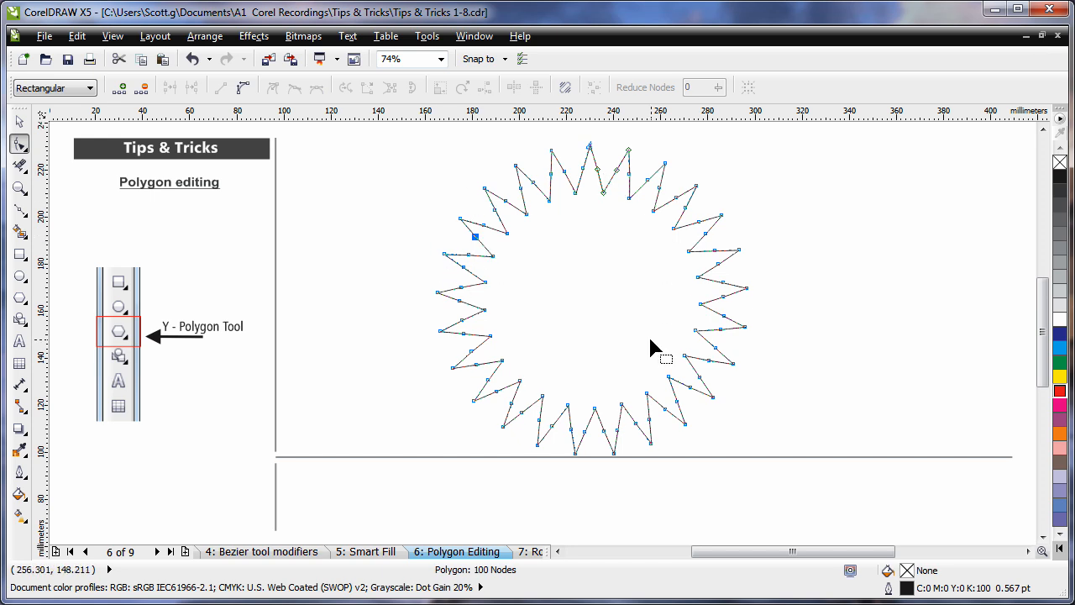
pyautogui.moveTo(500, 242)
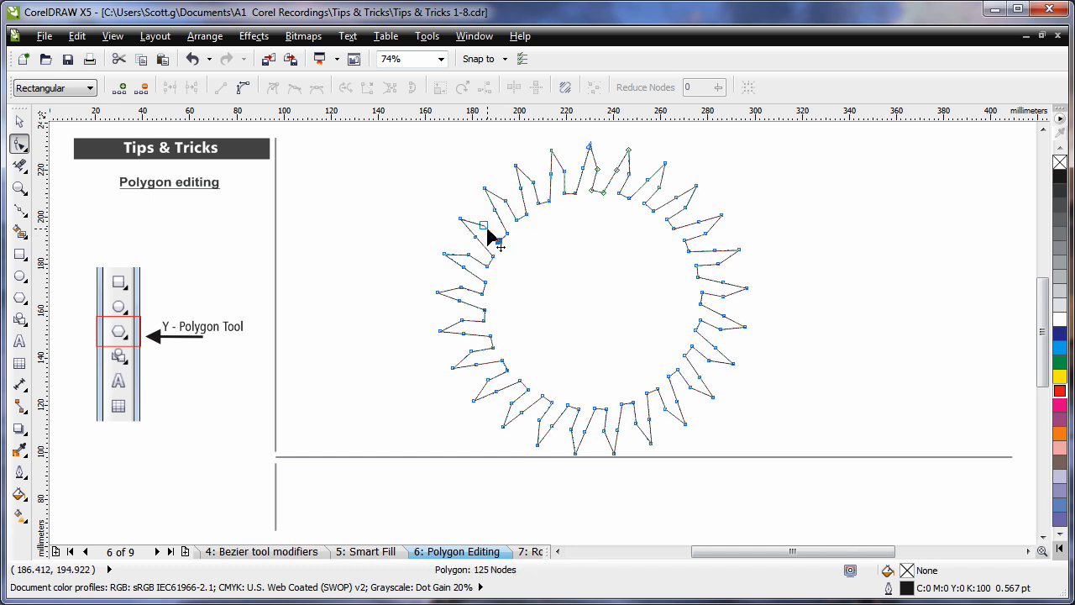
pyautogui.moveTo(485, 225); pyautogui.dragTo(478, 217)
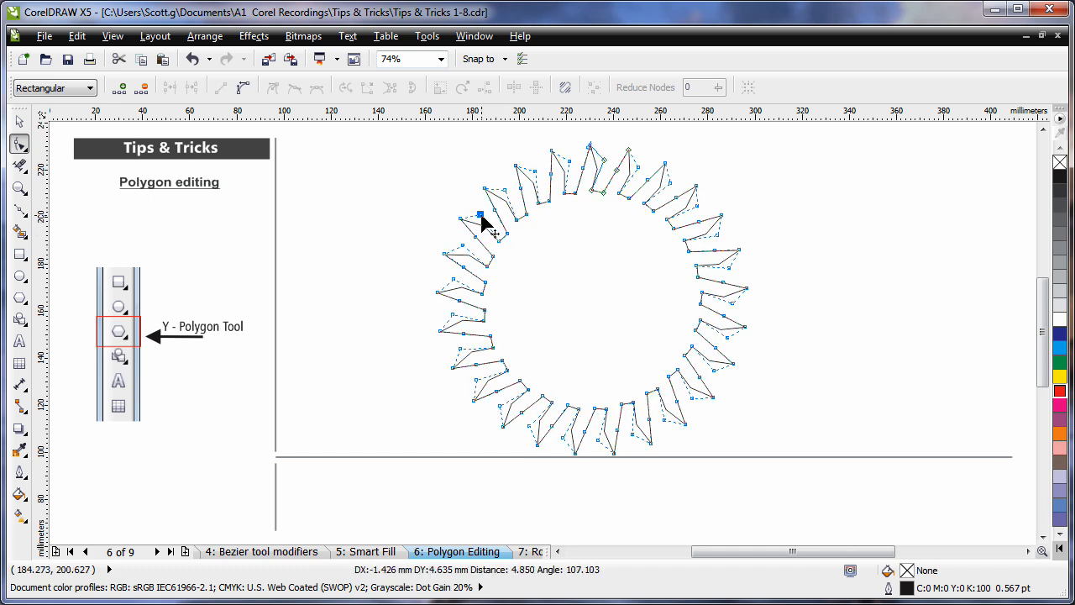
pyautogui.moveTo(477, 215); pyautogui.dragTo(467, 235)
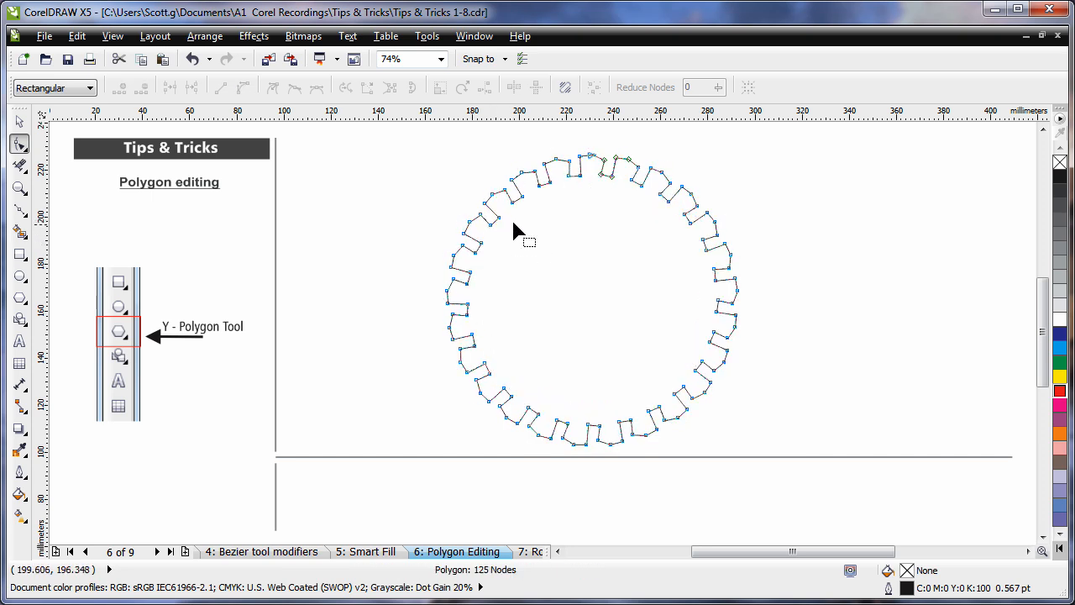
pyautogui.moveTo(516, 231); pyautogui.dragTo(494, 217)
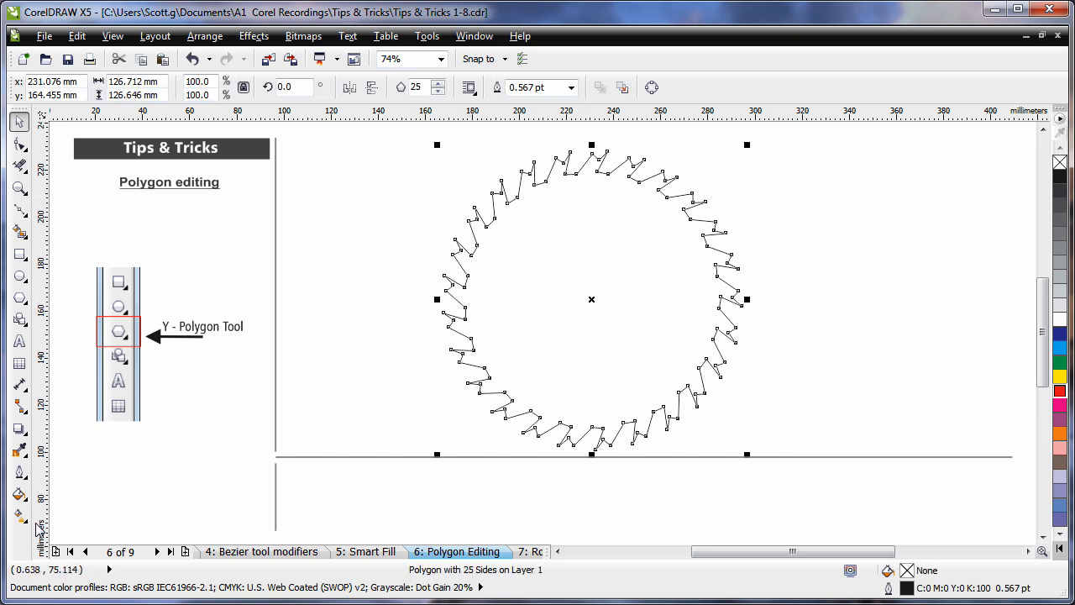
# Apply a fountain fill to the sawtooth polygon running dark red, red, yellow, blue to pink.
pyautogui.click(12, 510)
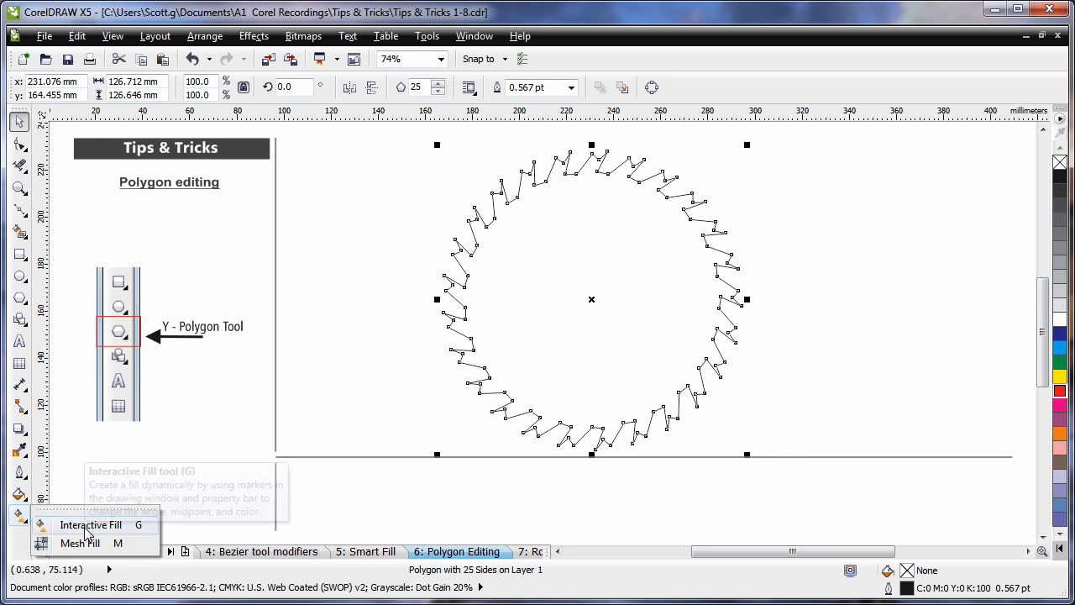
pyautogui.click(92, 524)
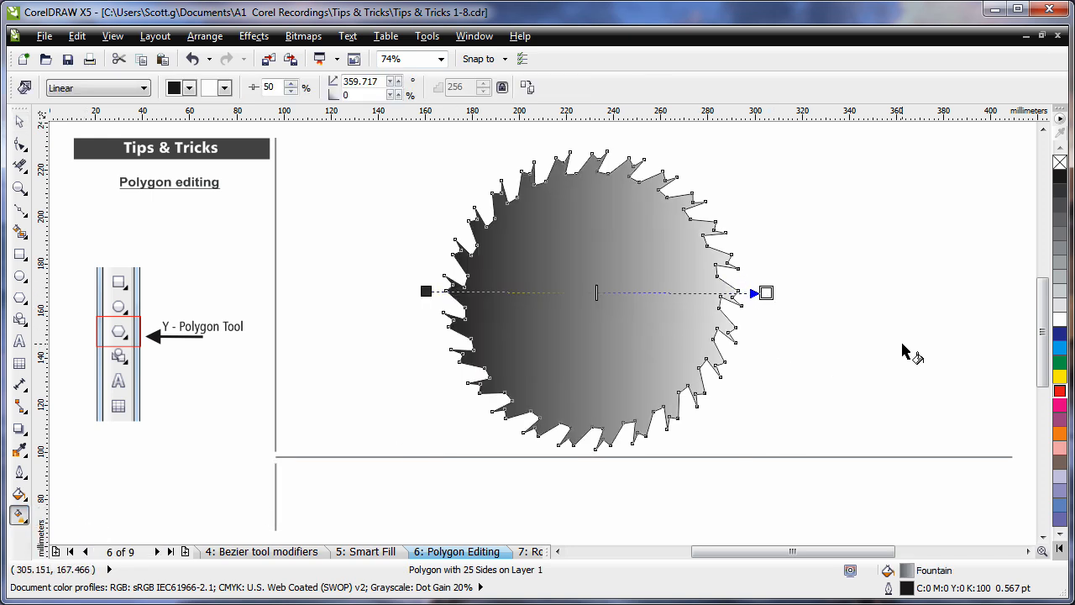
pyautogui.moveTo(610, 301)
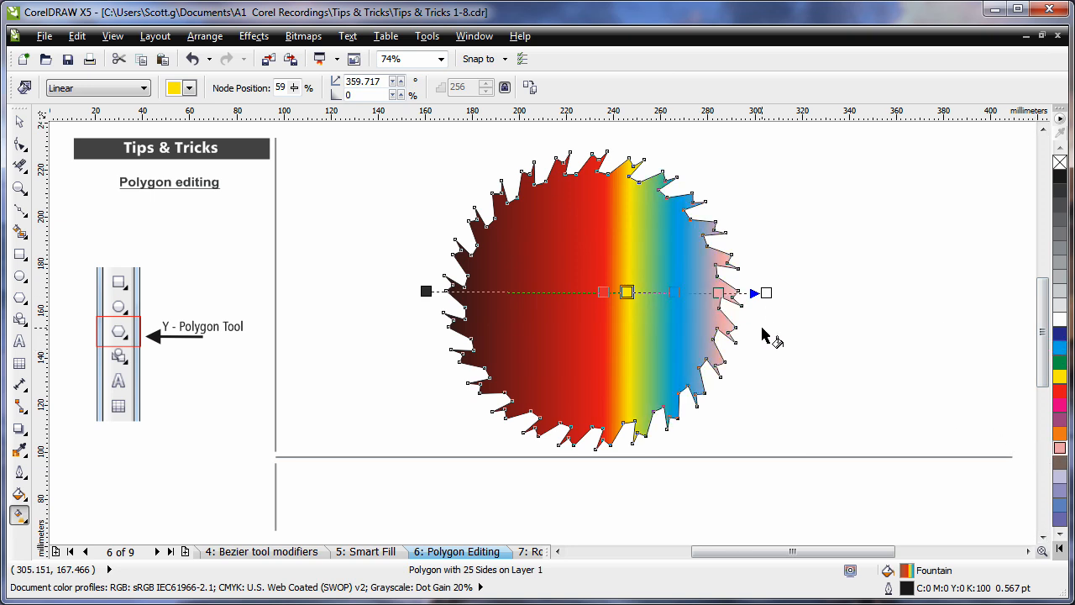
pyautogui.moveTo(623, 417)
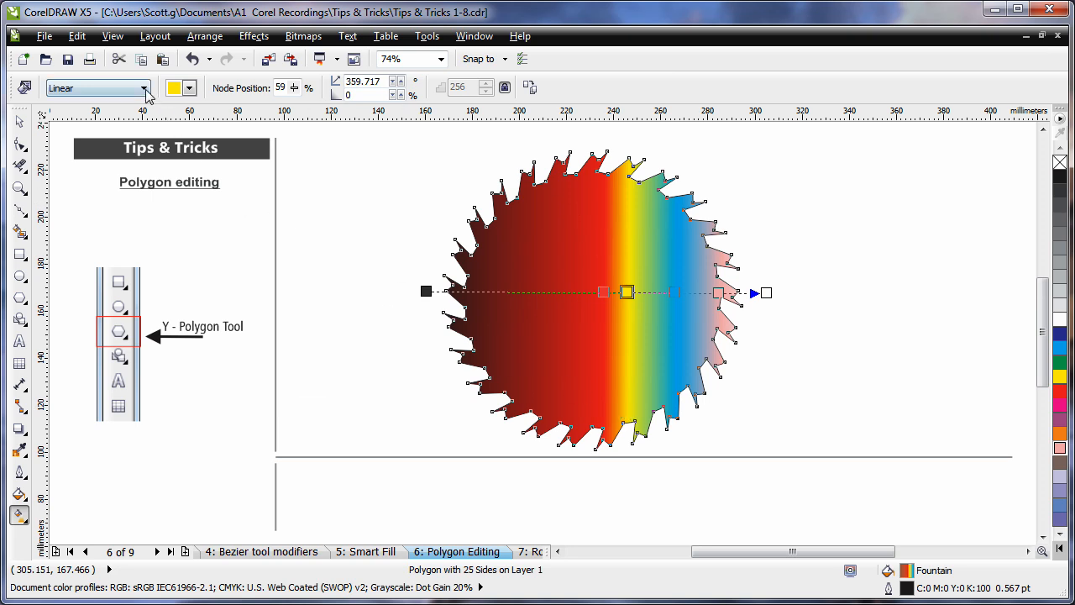
pyautogui.click(140, 88)
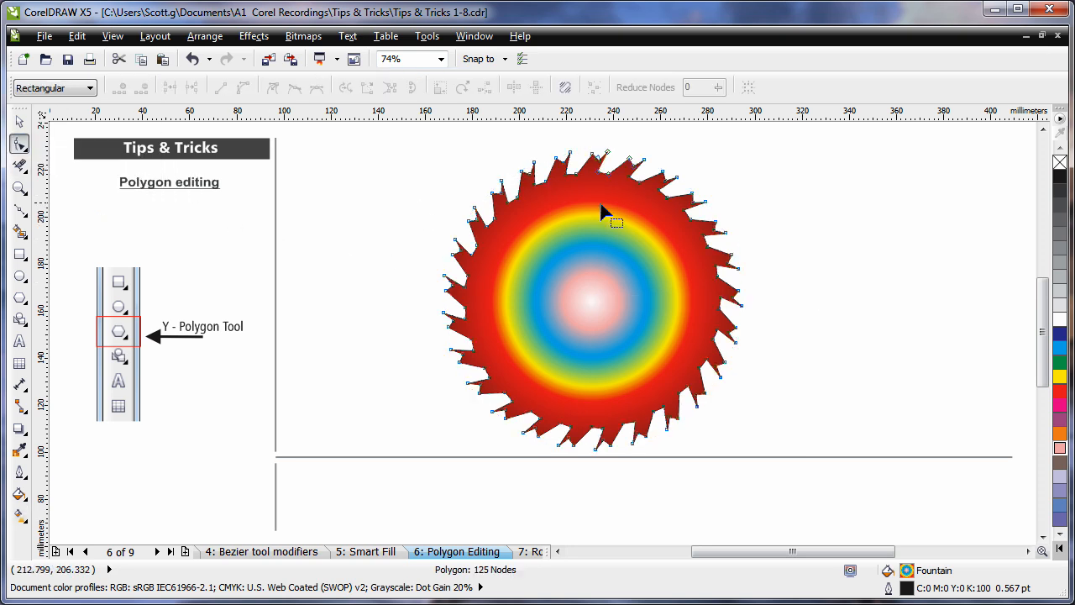
# Drag the polygon's nodes into long spikes, twisting inner points into a crossing starburst lattice.
pyautogui.moveTo(605, 210); pyautogui.dragTo(536, 203)
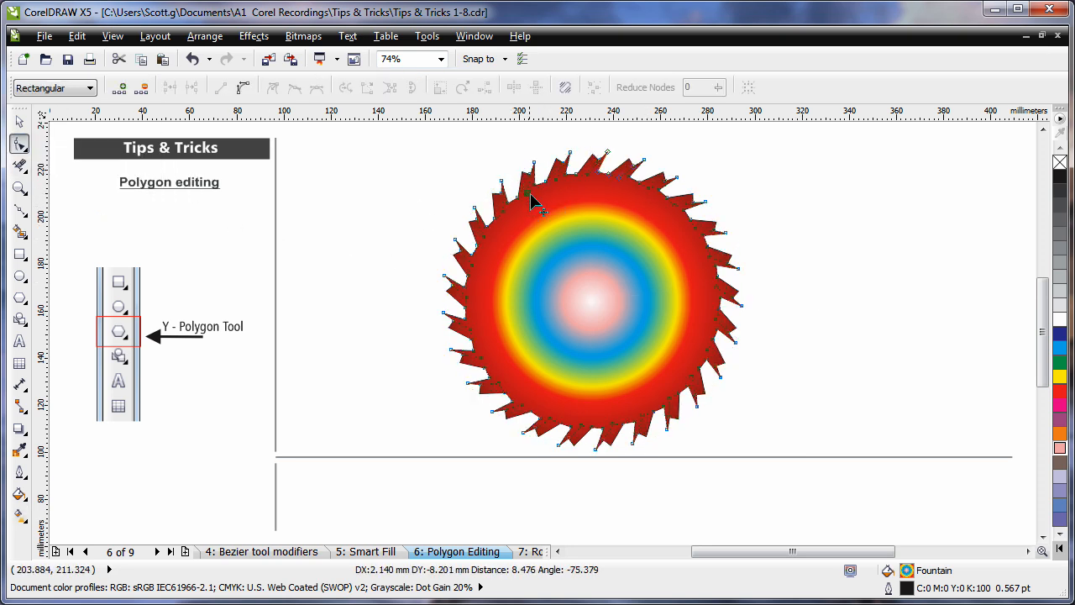
pyautogui.moveTo(534, 200); pyautogui.dragTo(631, 269)
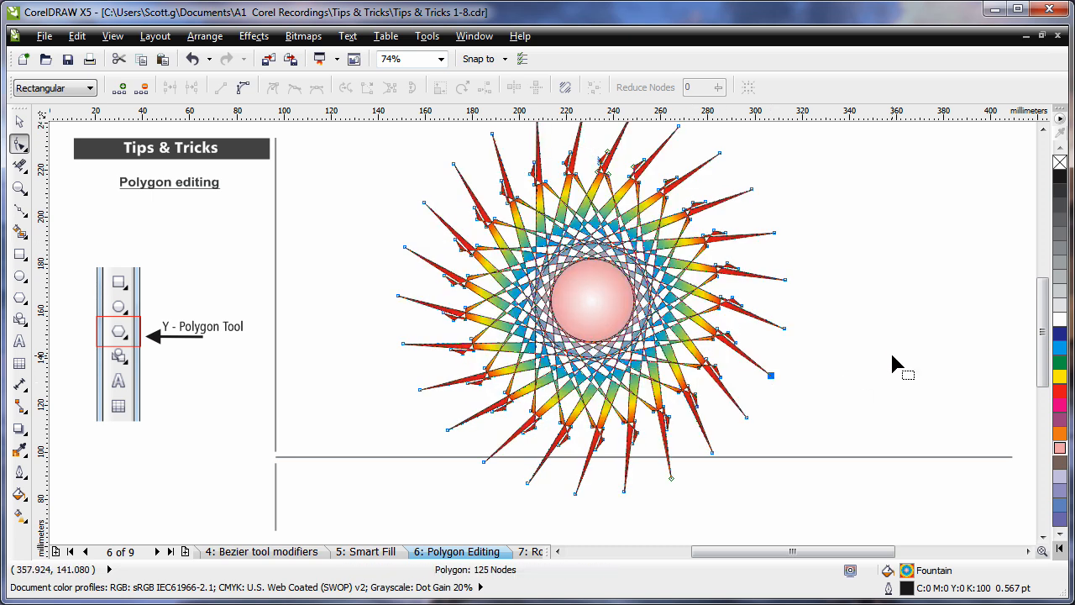
pyautogui.moveTo(546, 243)
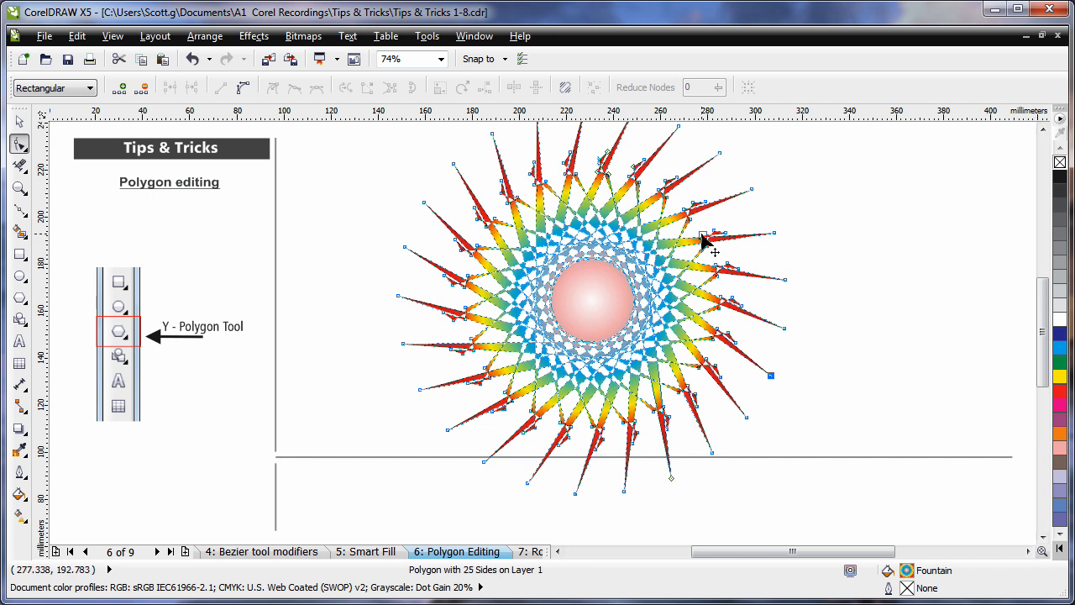
pyautogui.moveTo(715, 252); pyautogui.dragTo(571, 276)
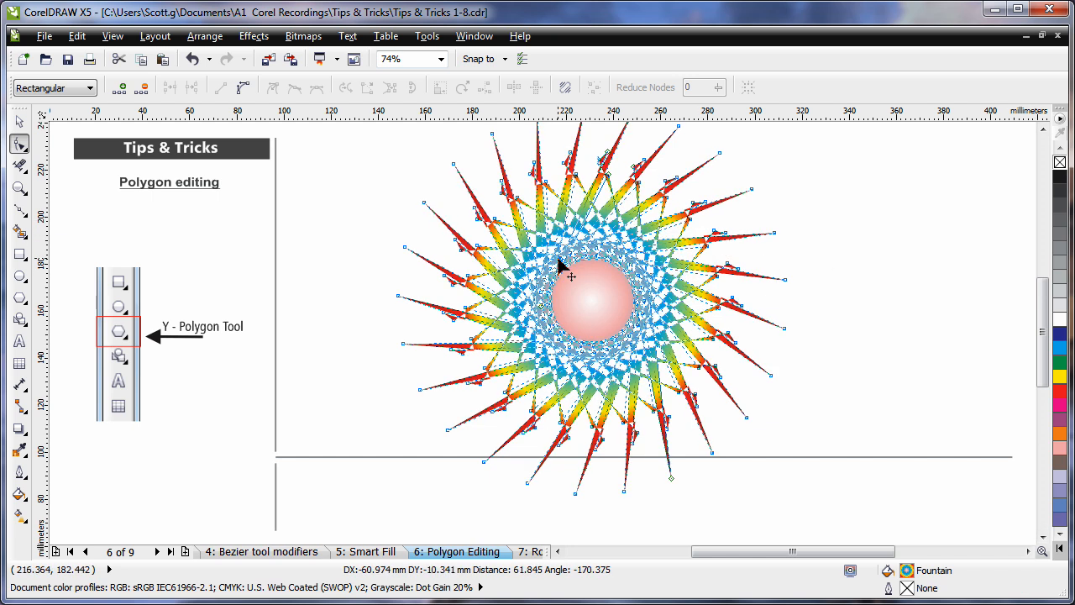
pyautogui.moveTo(572, 276); pyautogui.dragTo(601, 267)
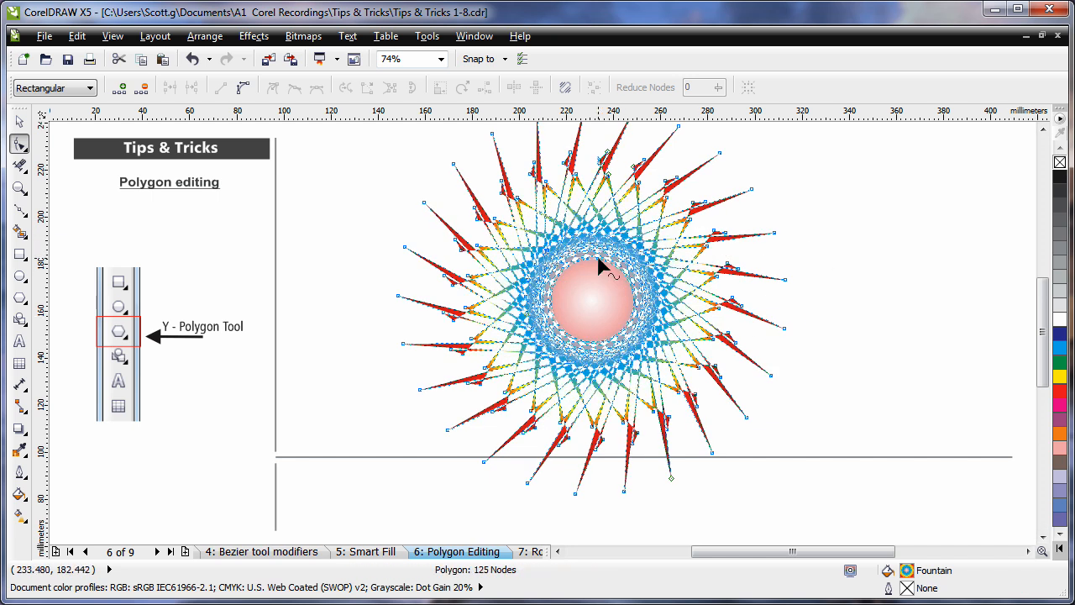
pyautogui.moveTo(601, 265); pyautogui.dragTo(611, 273)
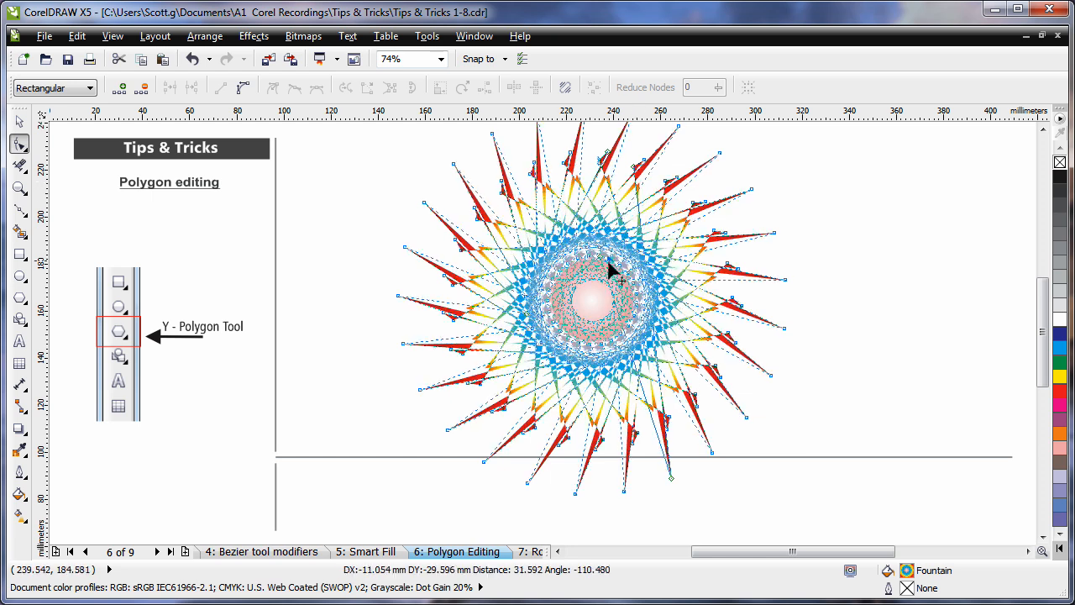
pyautogui.moveTo(612, 269); pyautogui.dragTo(478, 239)
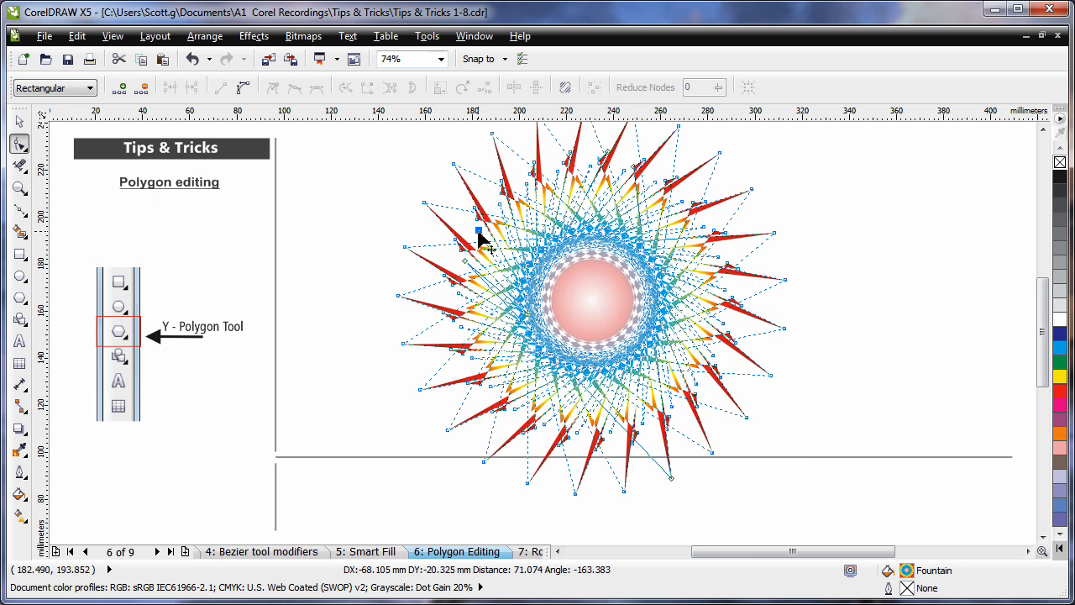